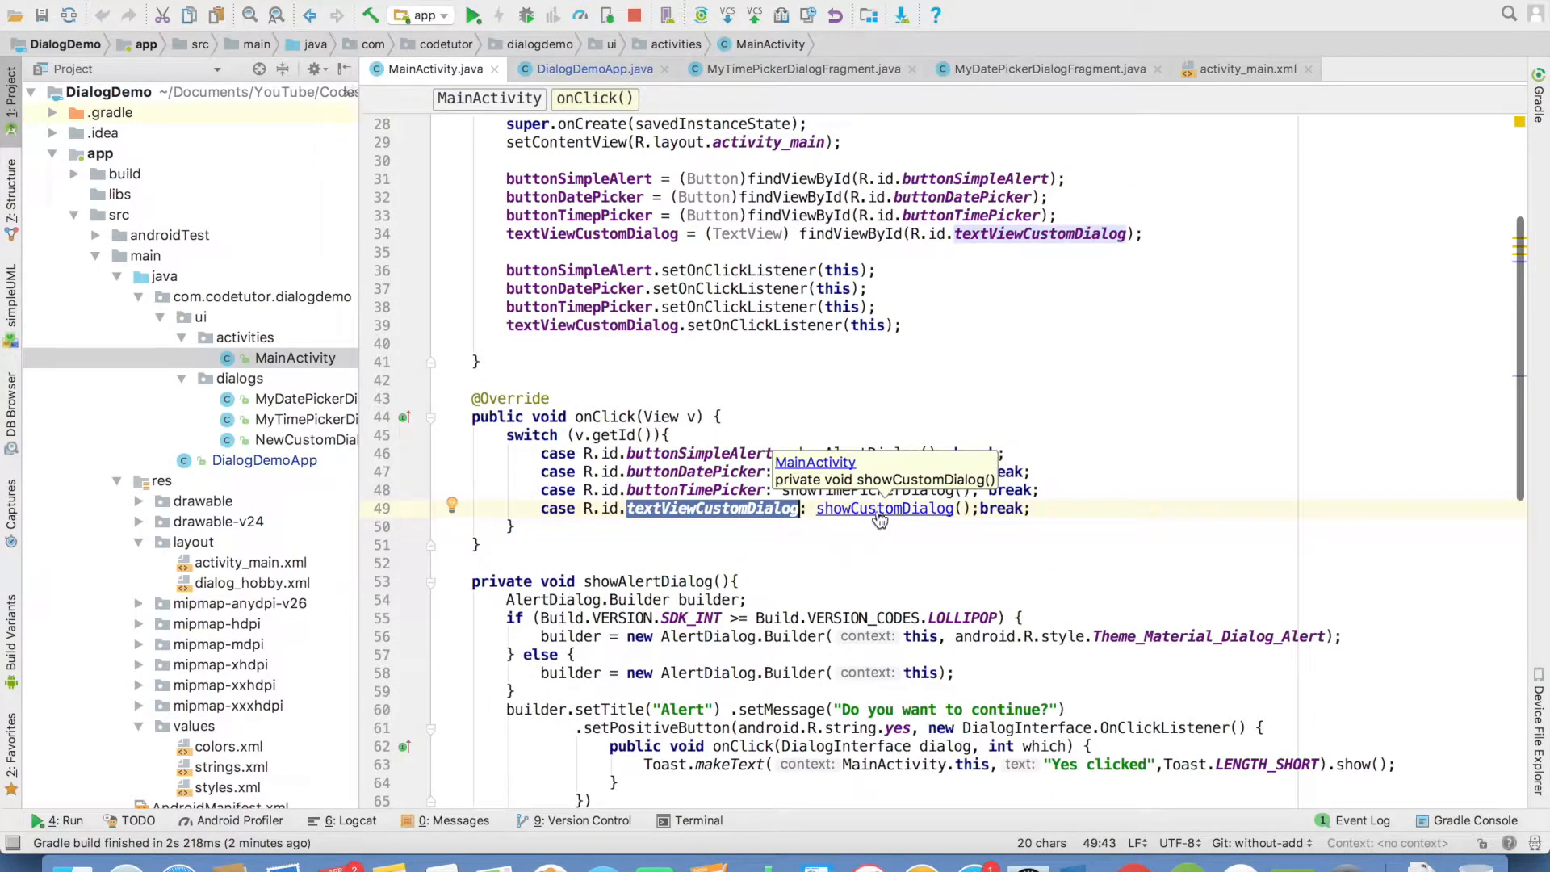
Jump to the showCustomDialog definition that creates NewCustomDialog and registers the hobbies listener
click(884, 508)
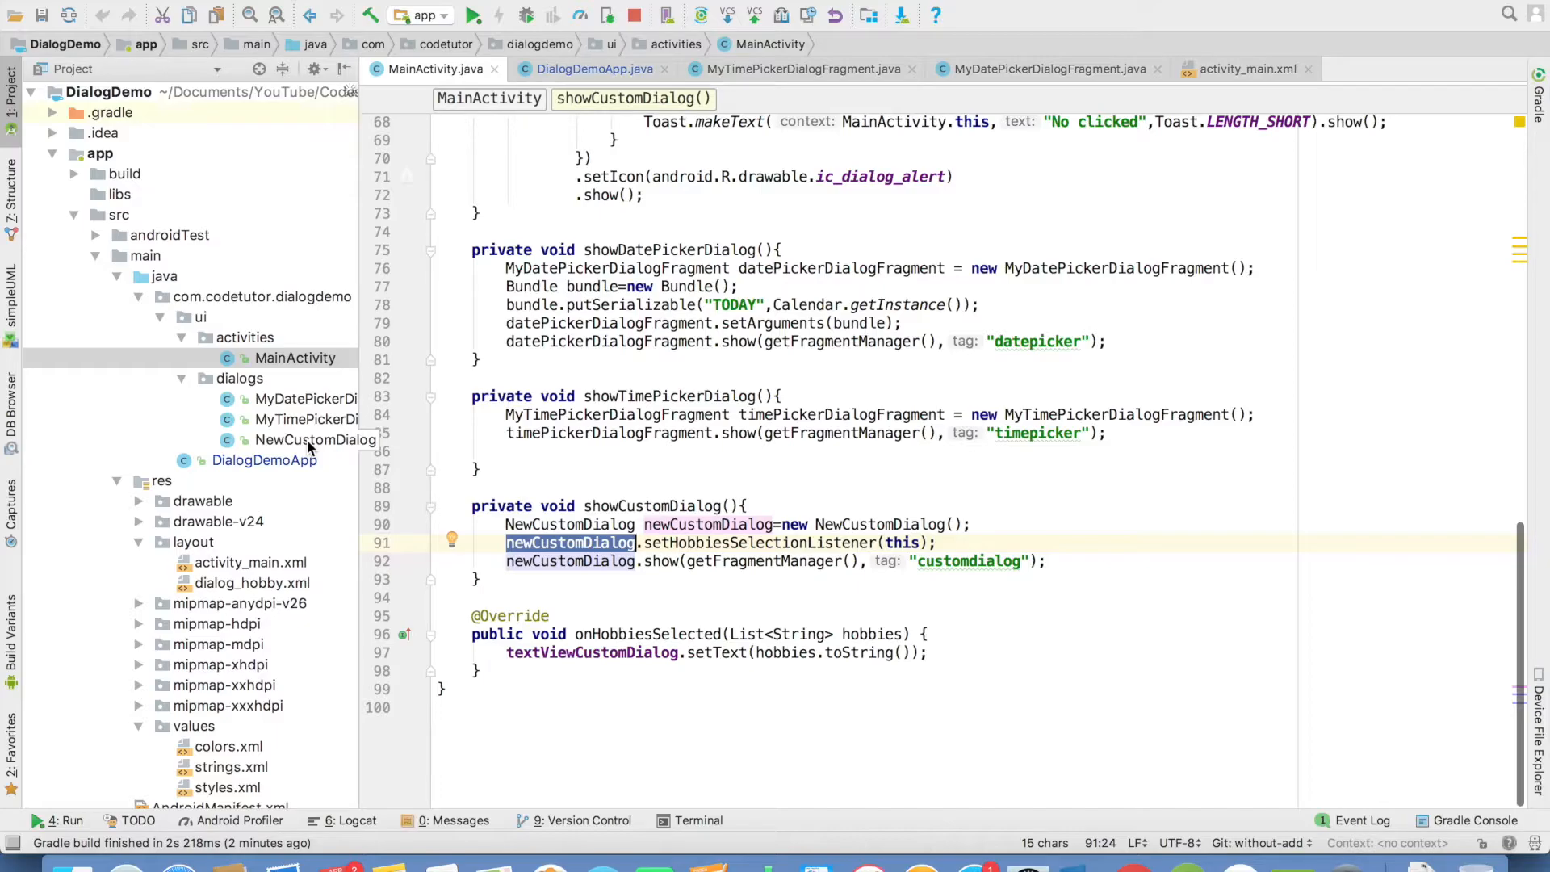
Review NewCustomDialog's onCreate applying STYLE_NO_TITLE with the Holo Light dialog theme
click(315, 440)
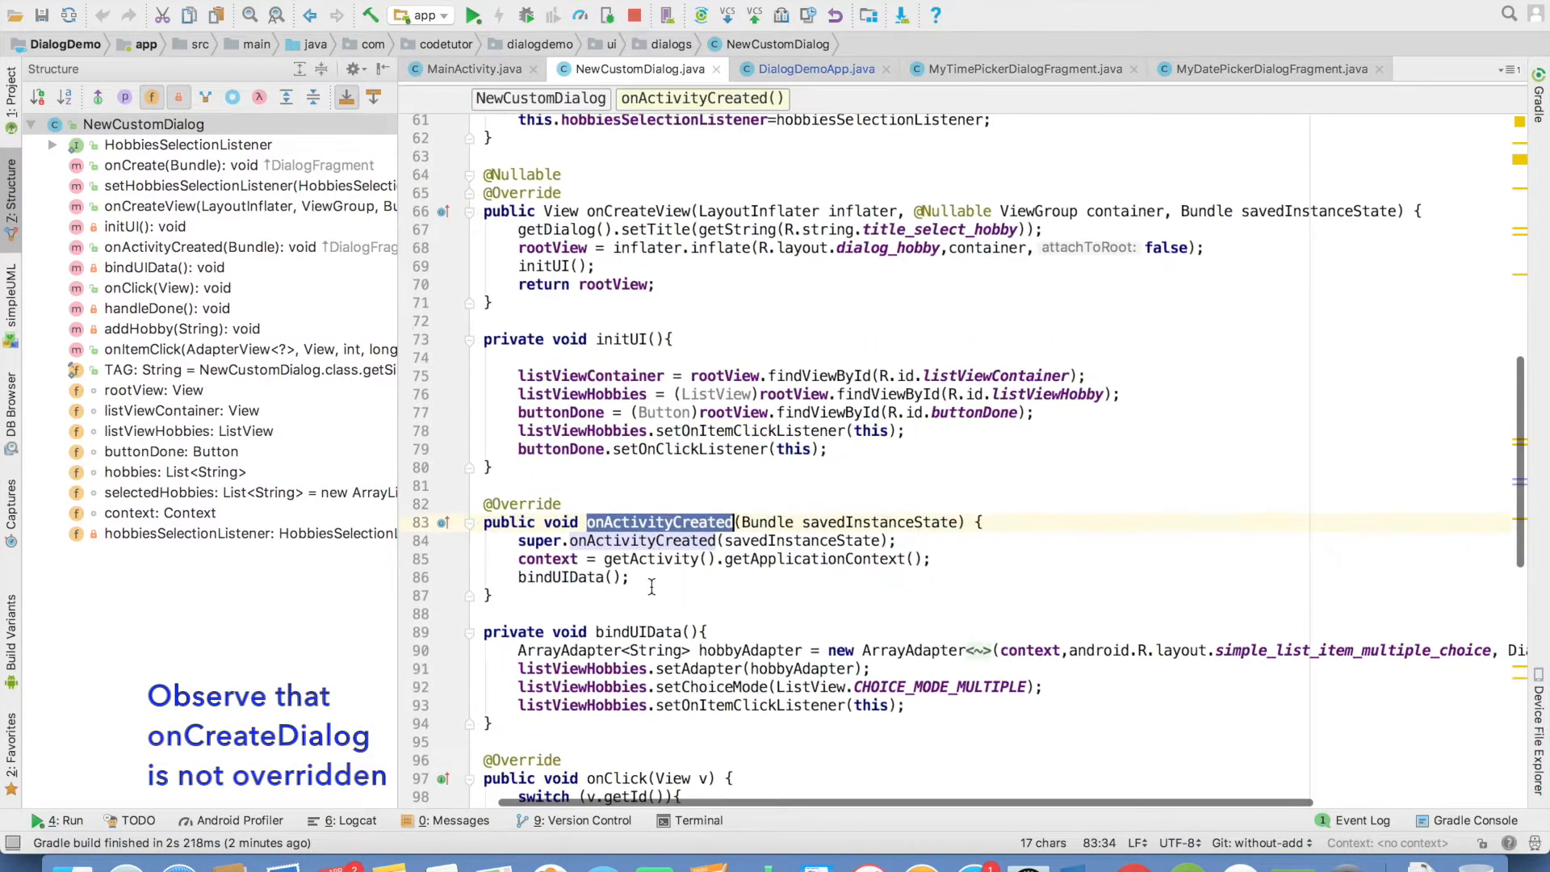
scroll(down, 3)
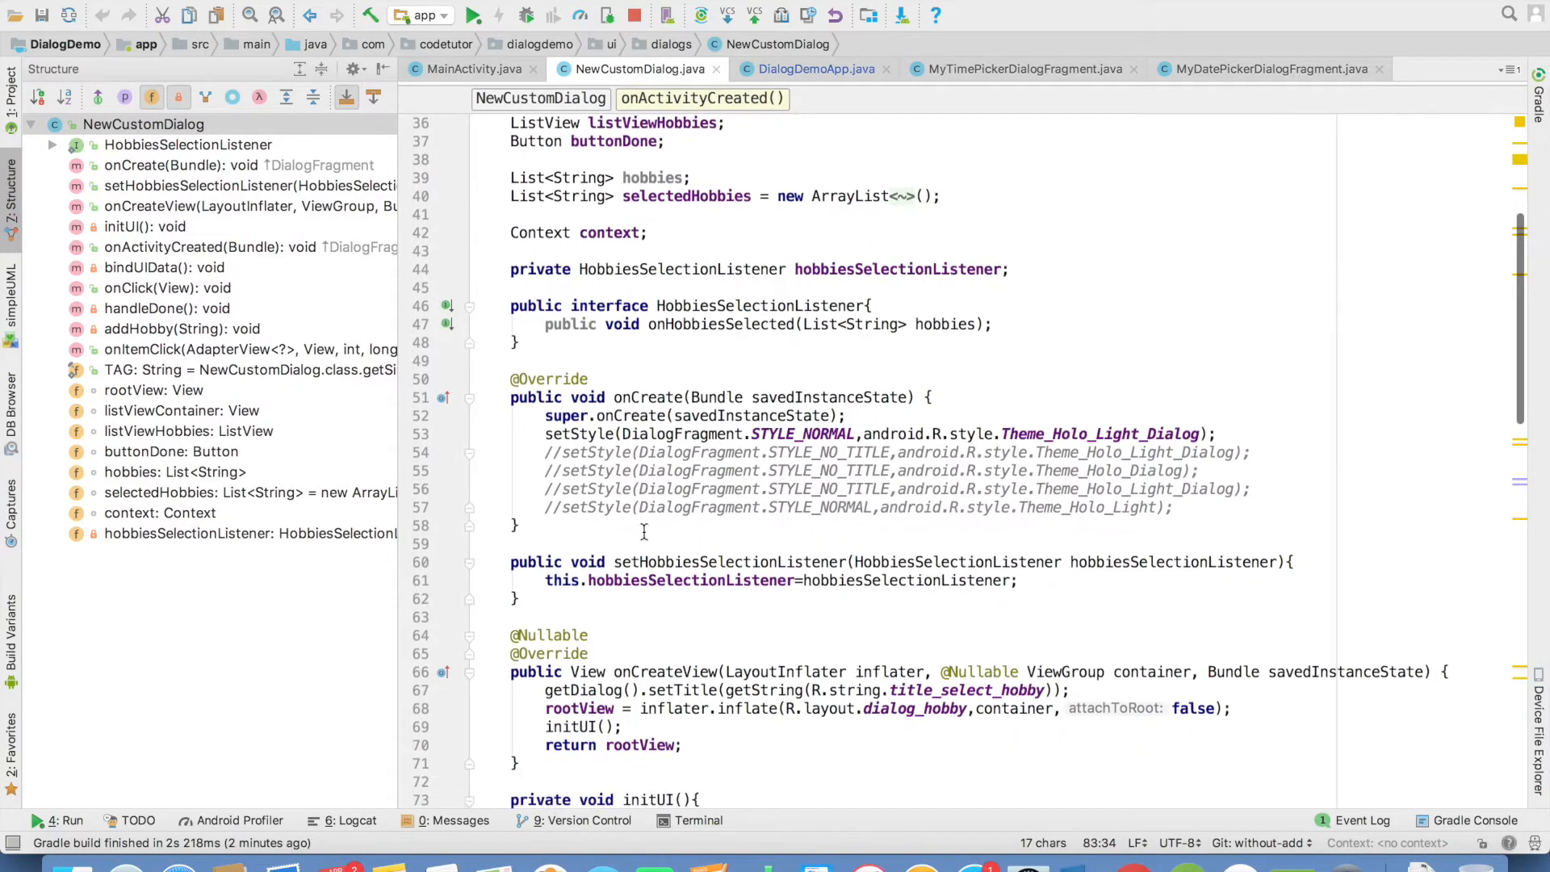
click(647, 398)
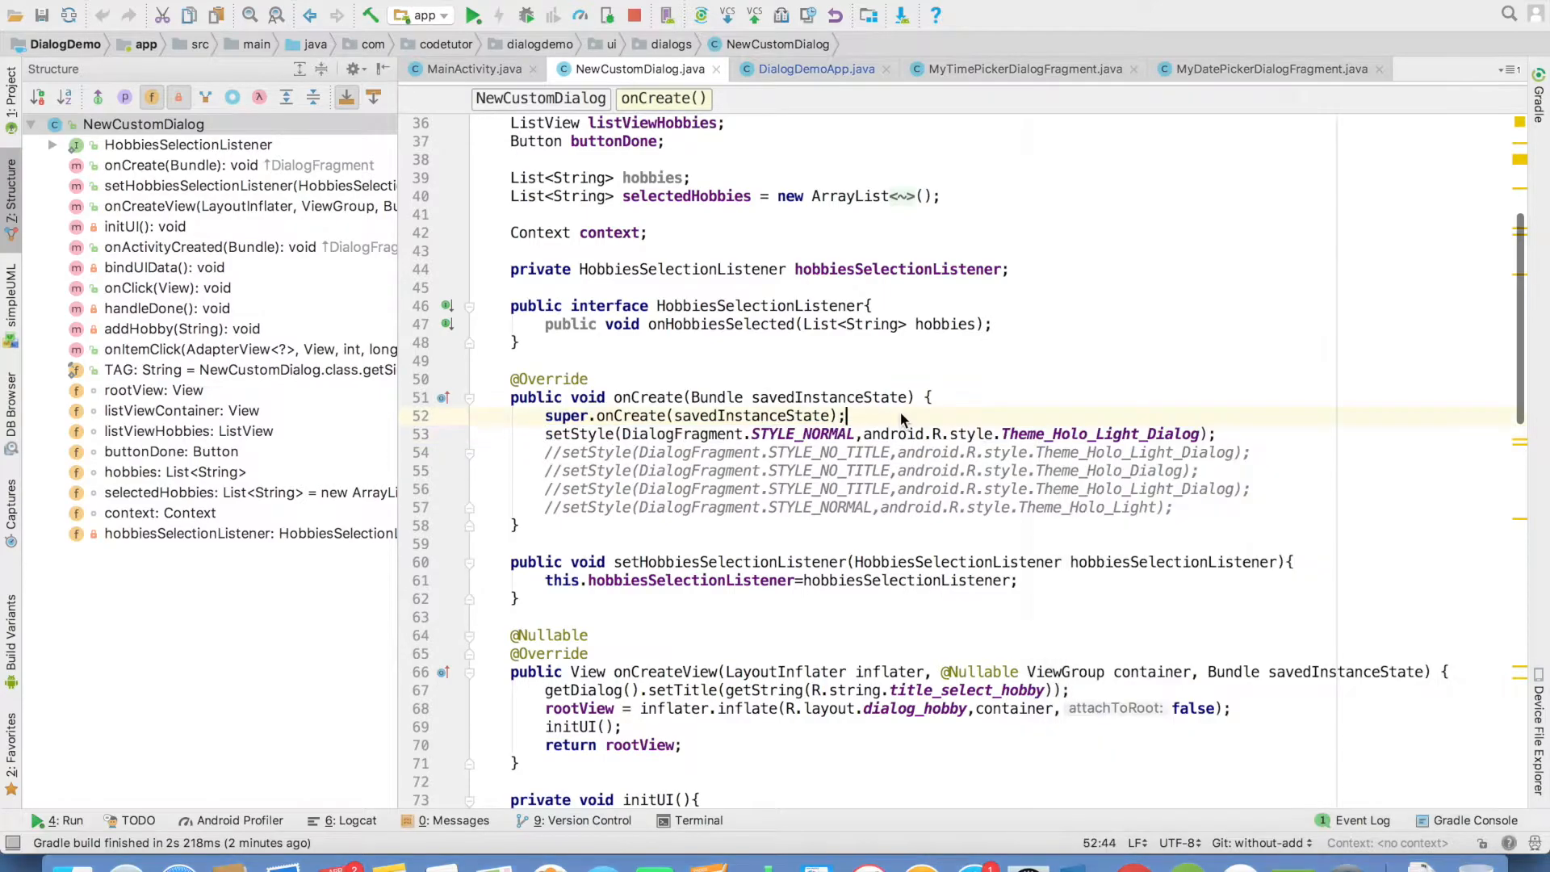
double_click(682, 434)
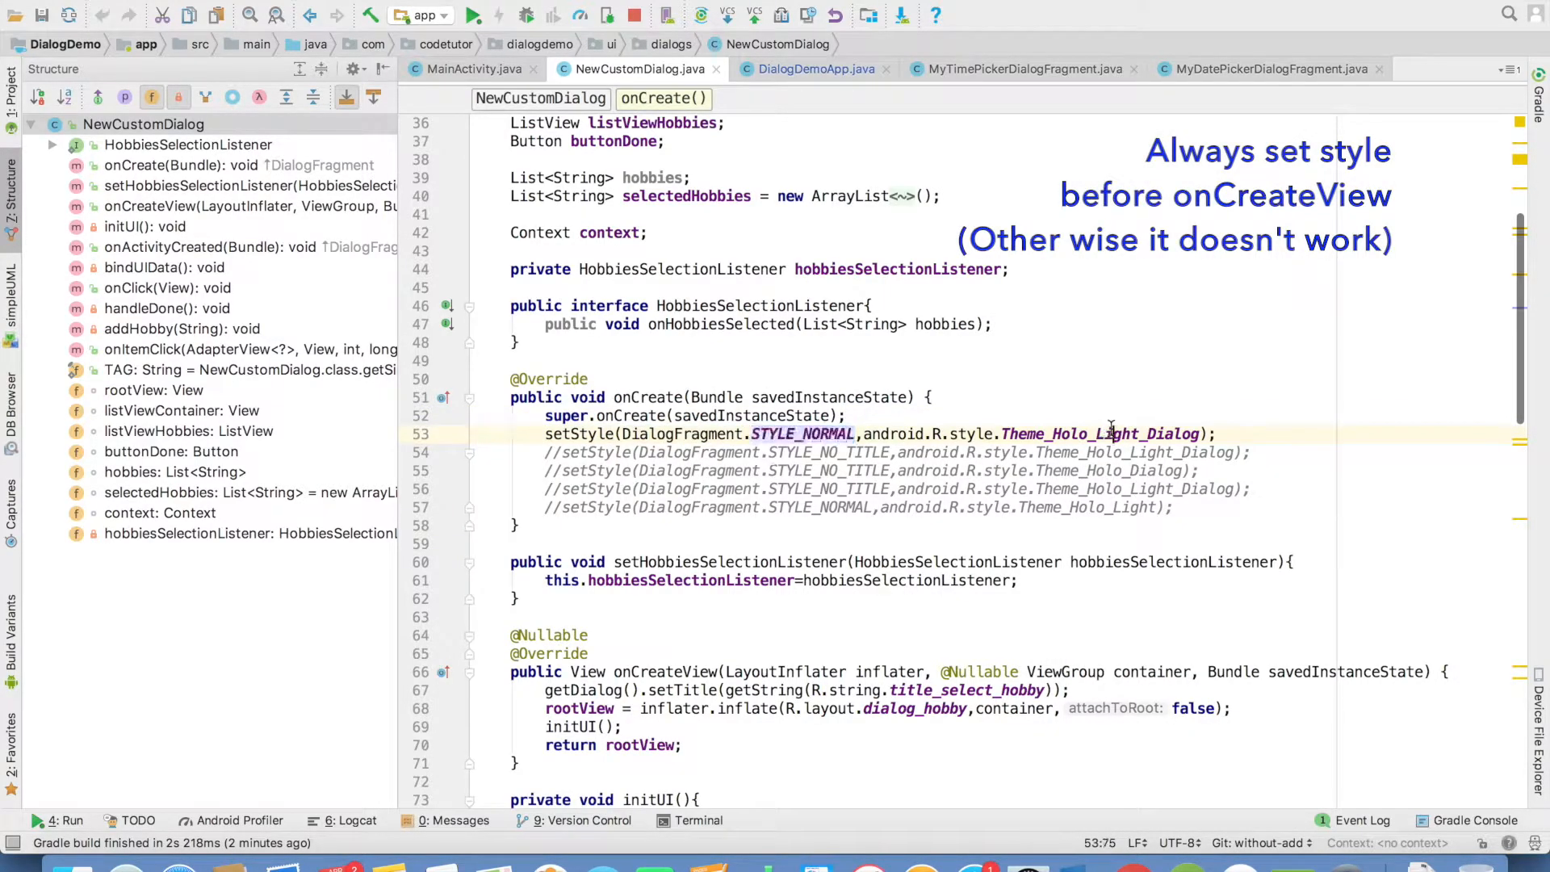
double_click(1098, 434)
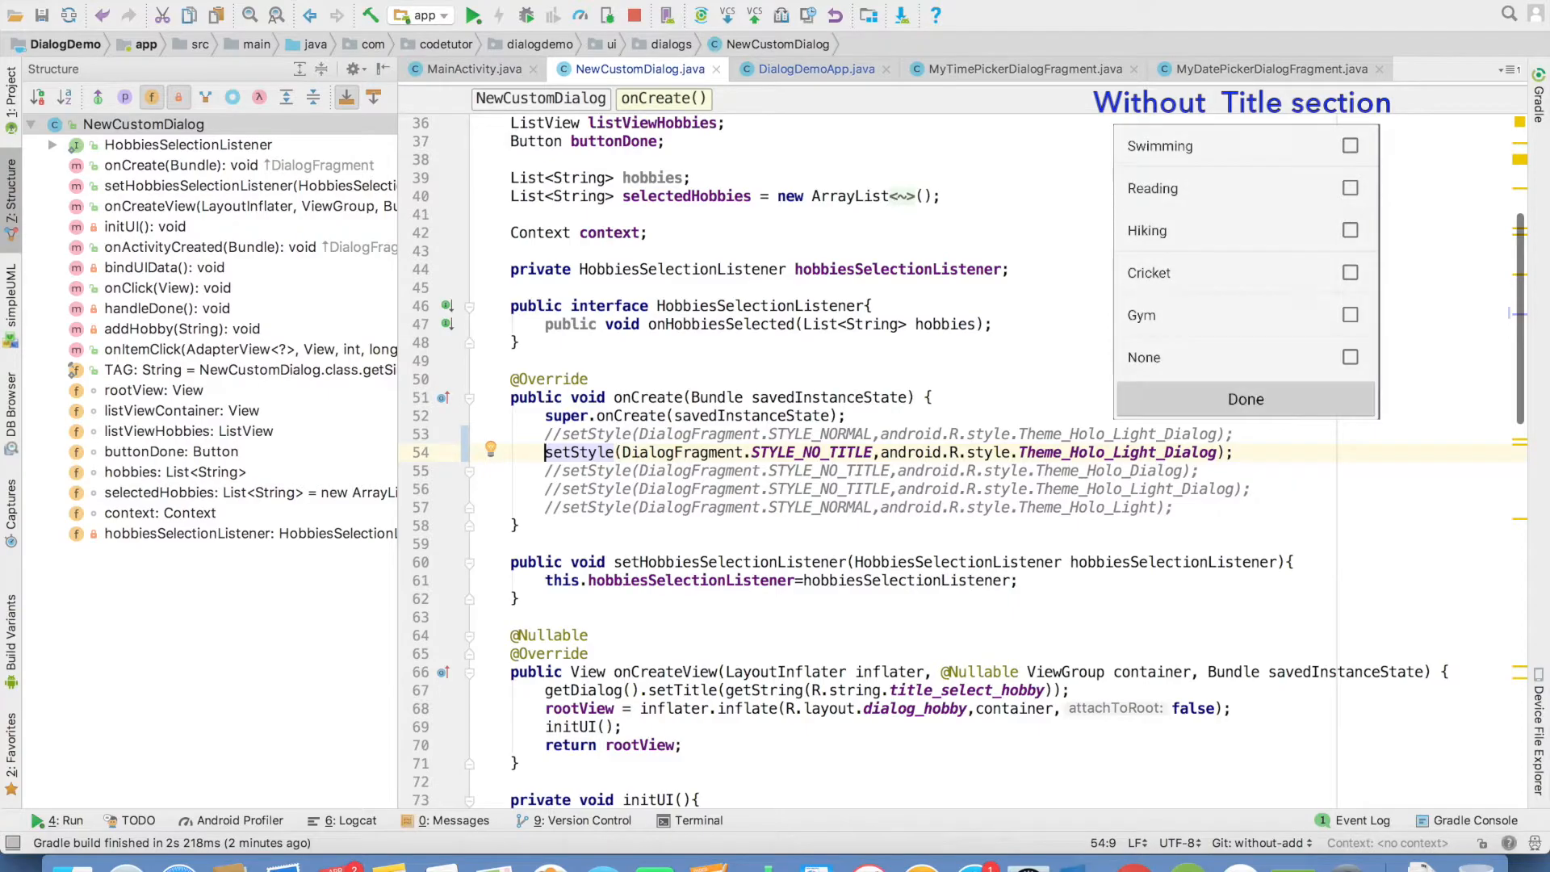
scroll(down, 3)
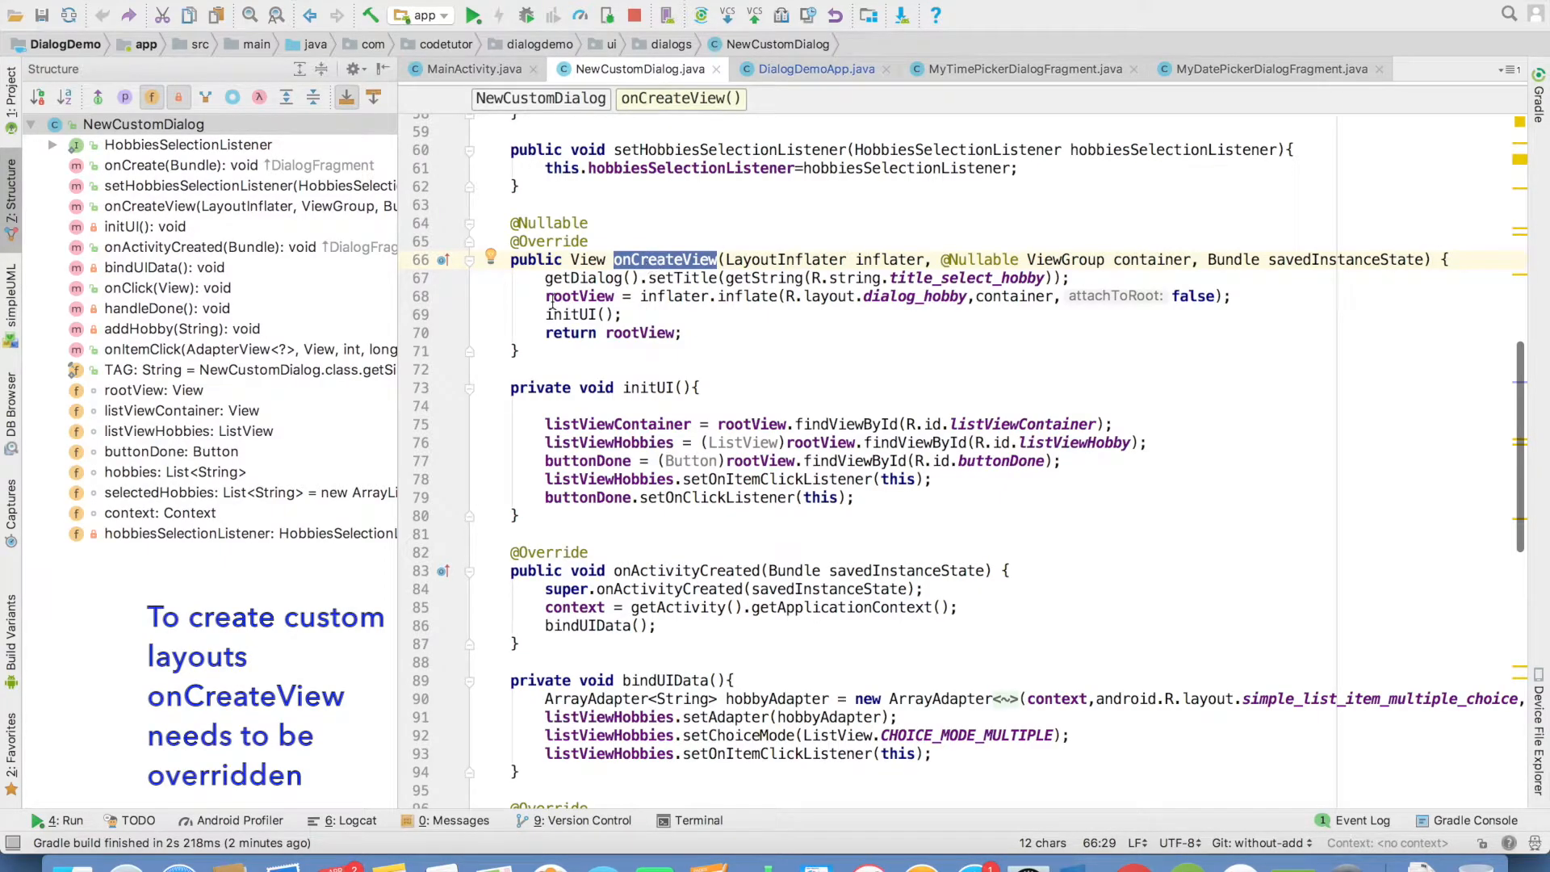
Point out the layout inflater in onCreateView, hide the Structure window and scroll through initUI
drag(544, 295, 623, 315)
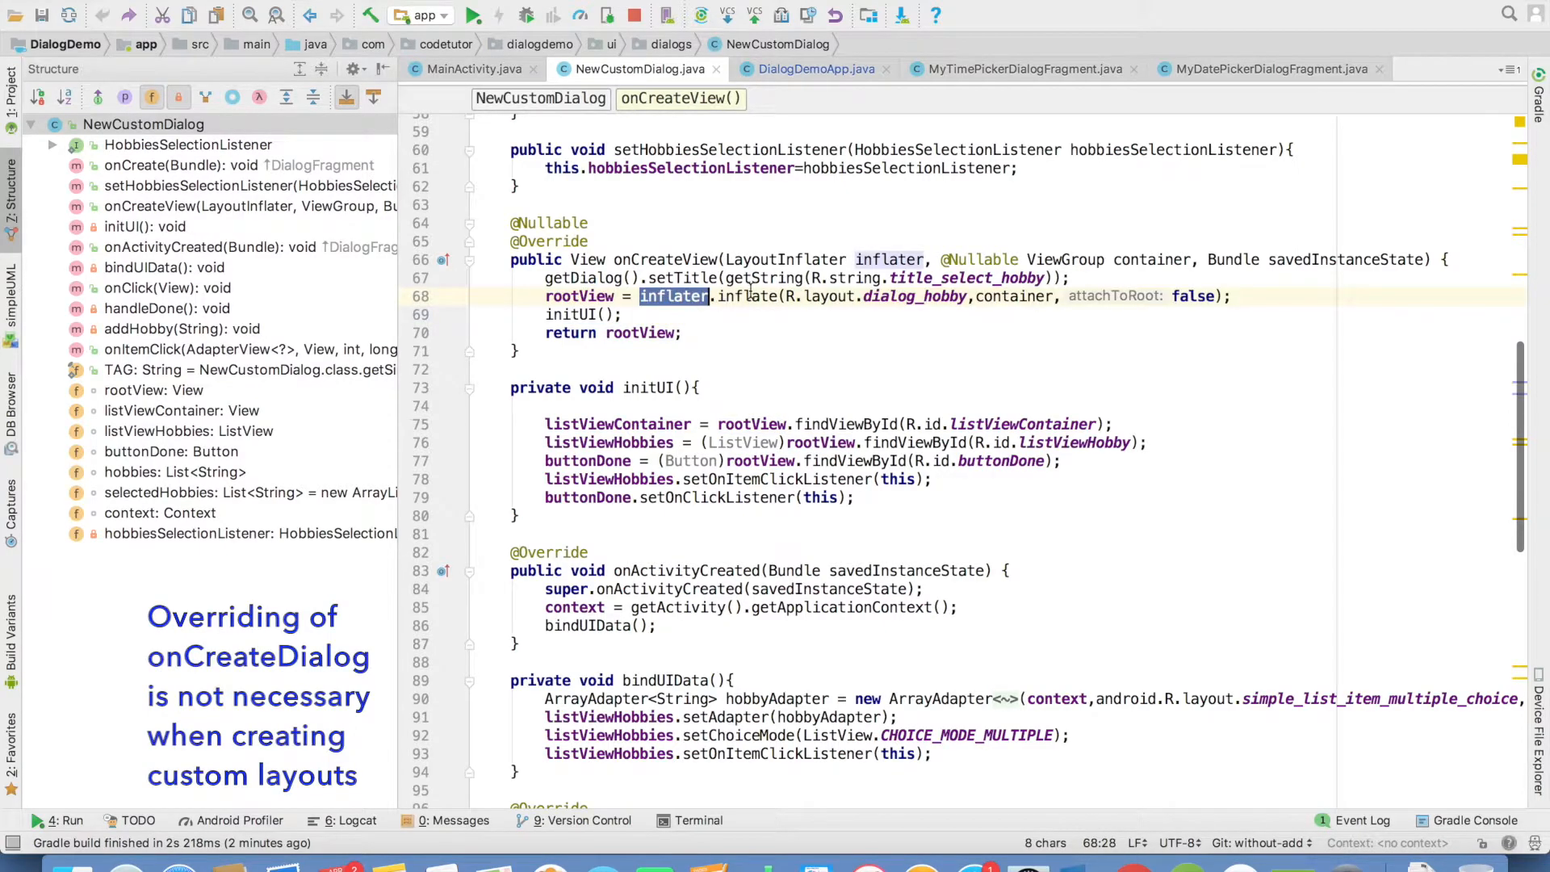
click(926, 296)
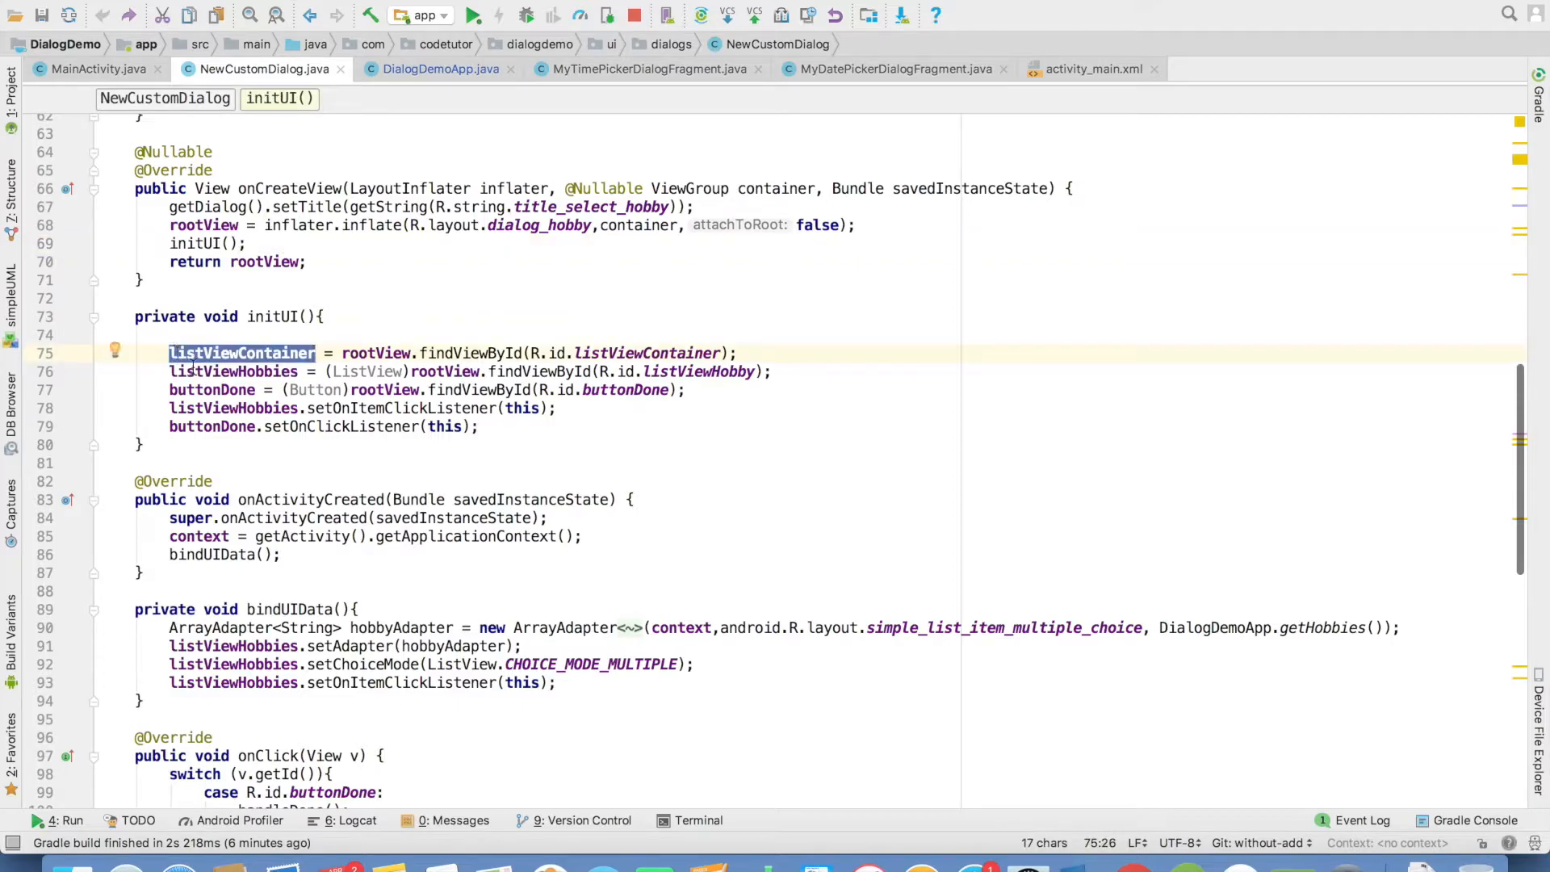
click(204, 389)
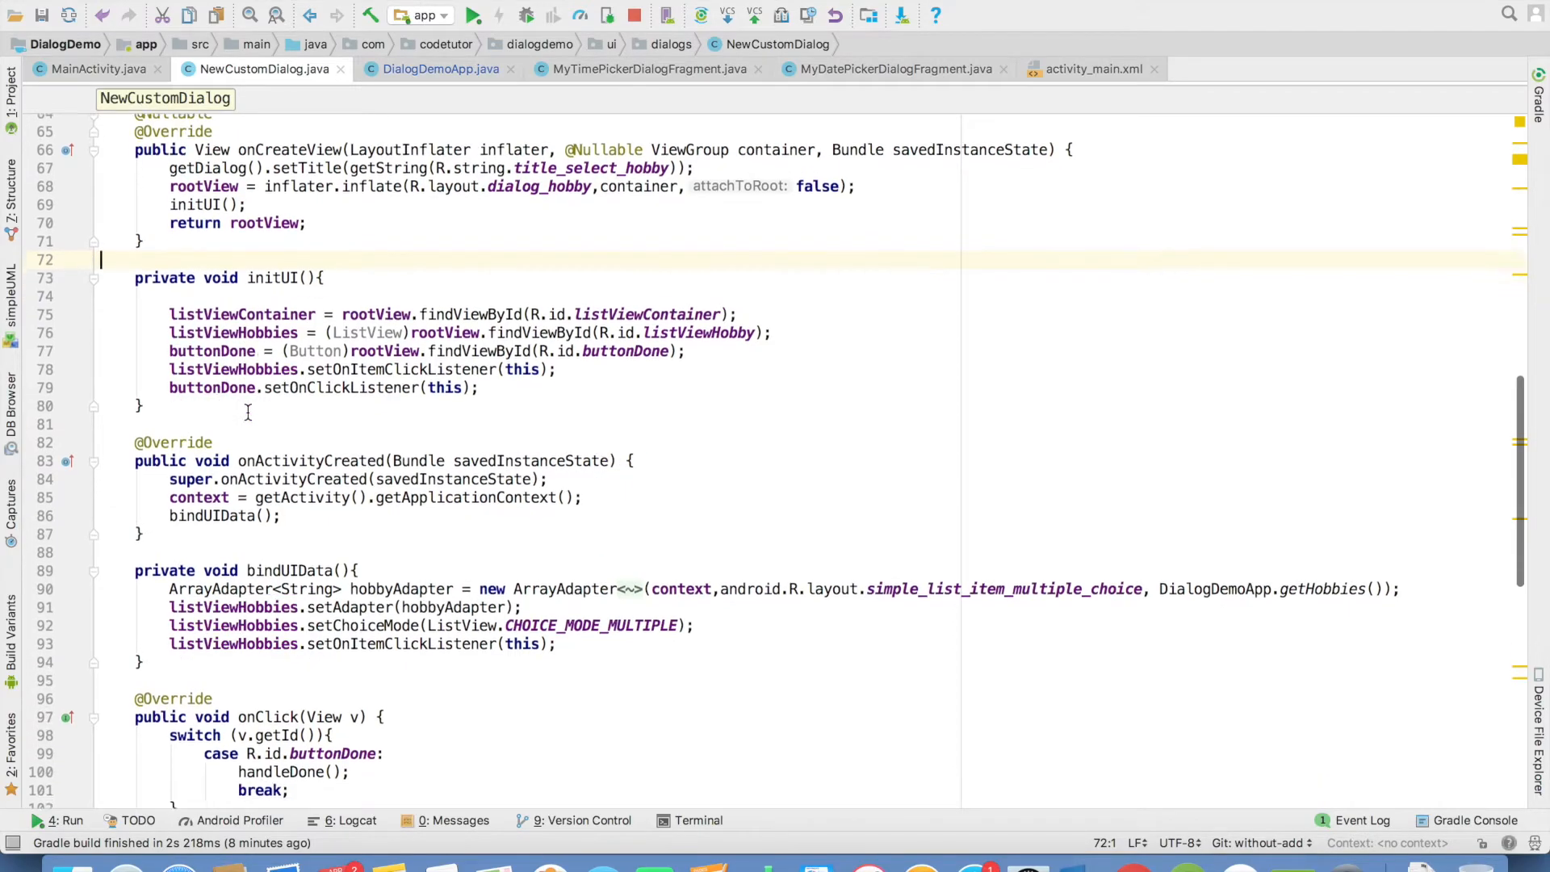
scroll(down, 3)
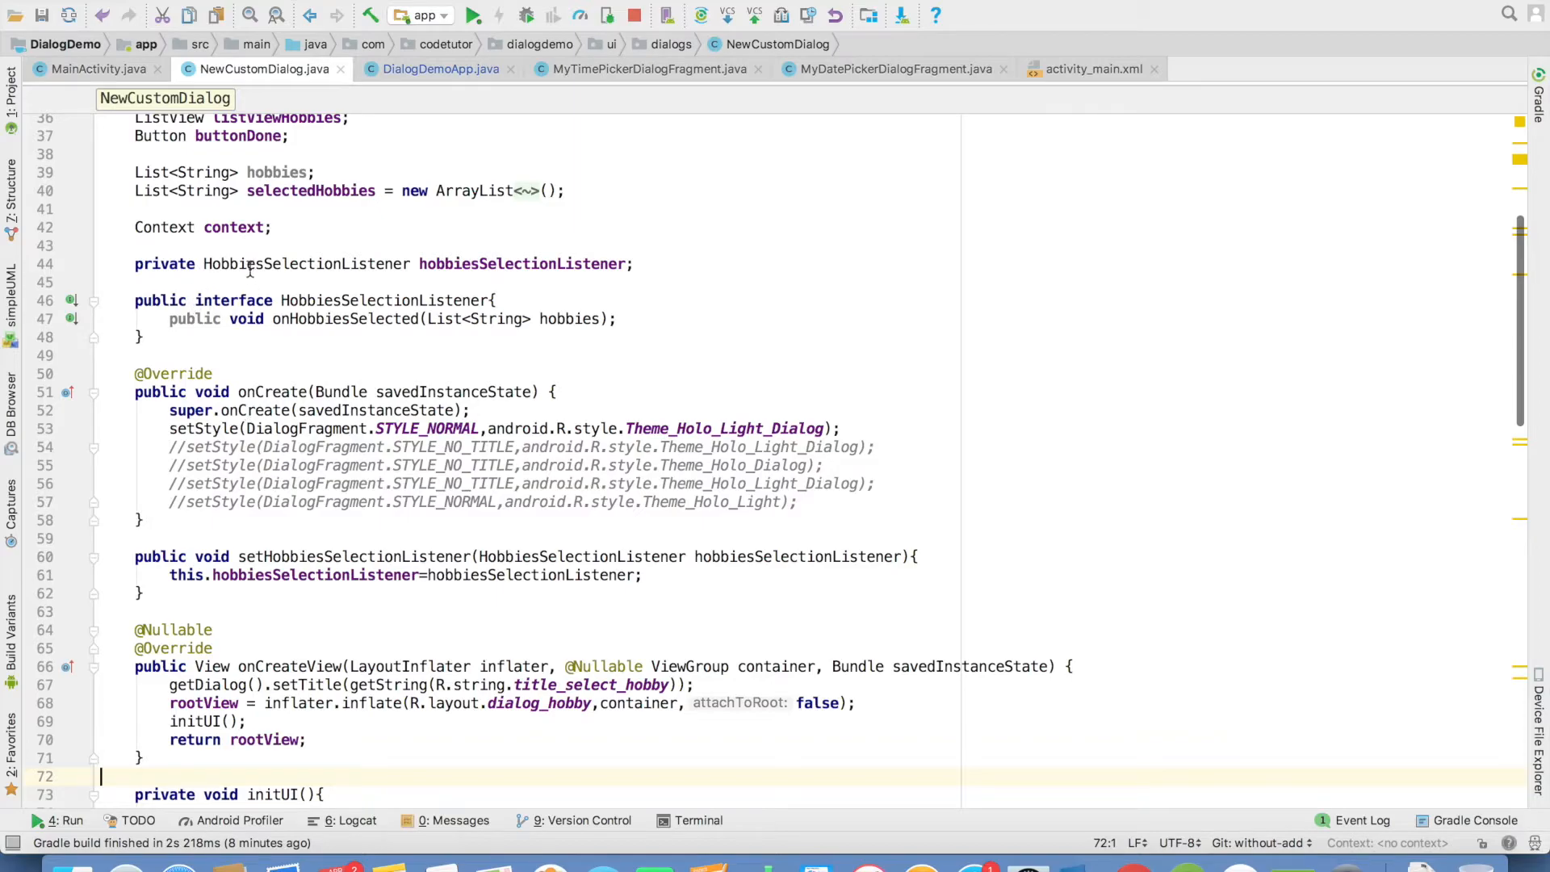
Trace the HobbiesSelectionListener's onHobbiesSelected callback from its interface to its MainActivity implementation and invocation
double_click(384, 300)
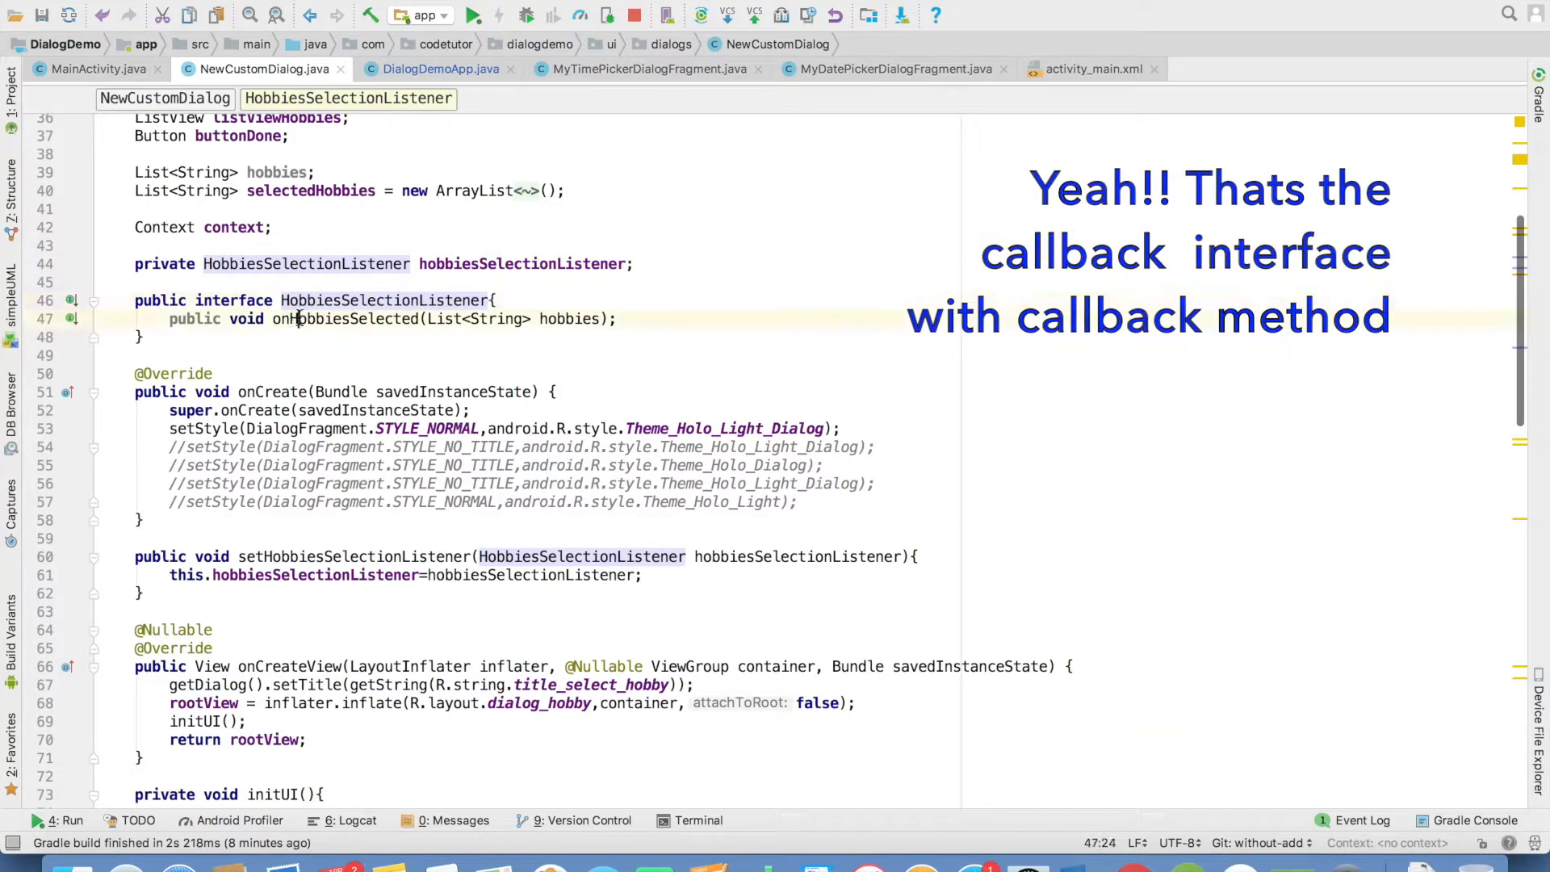
double_click(346, 318)
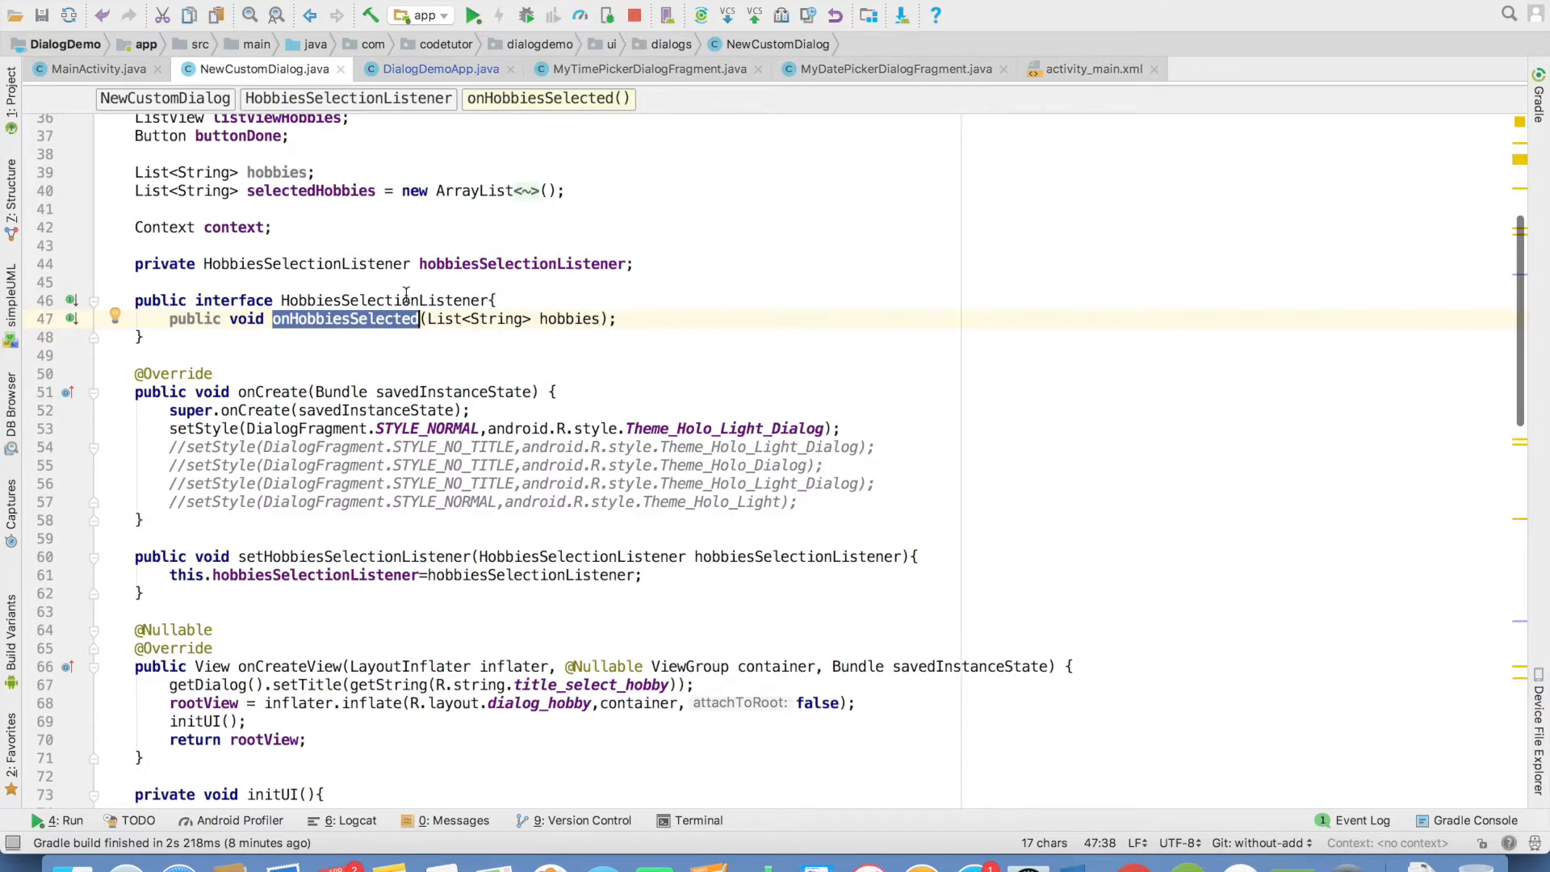
mouse_move(329, 273)
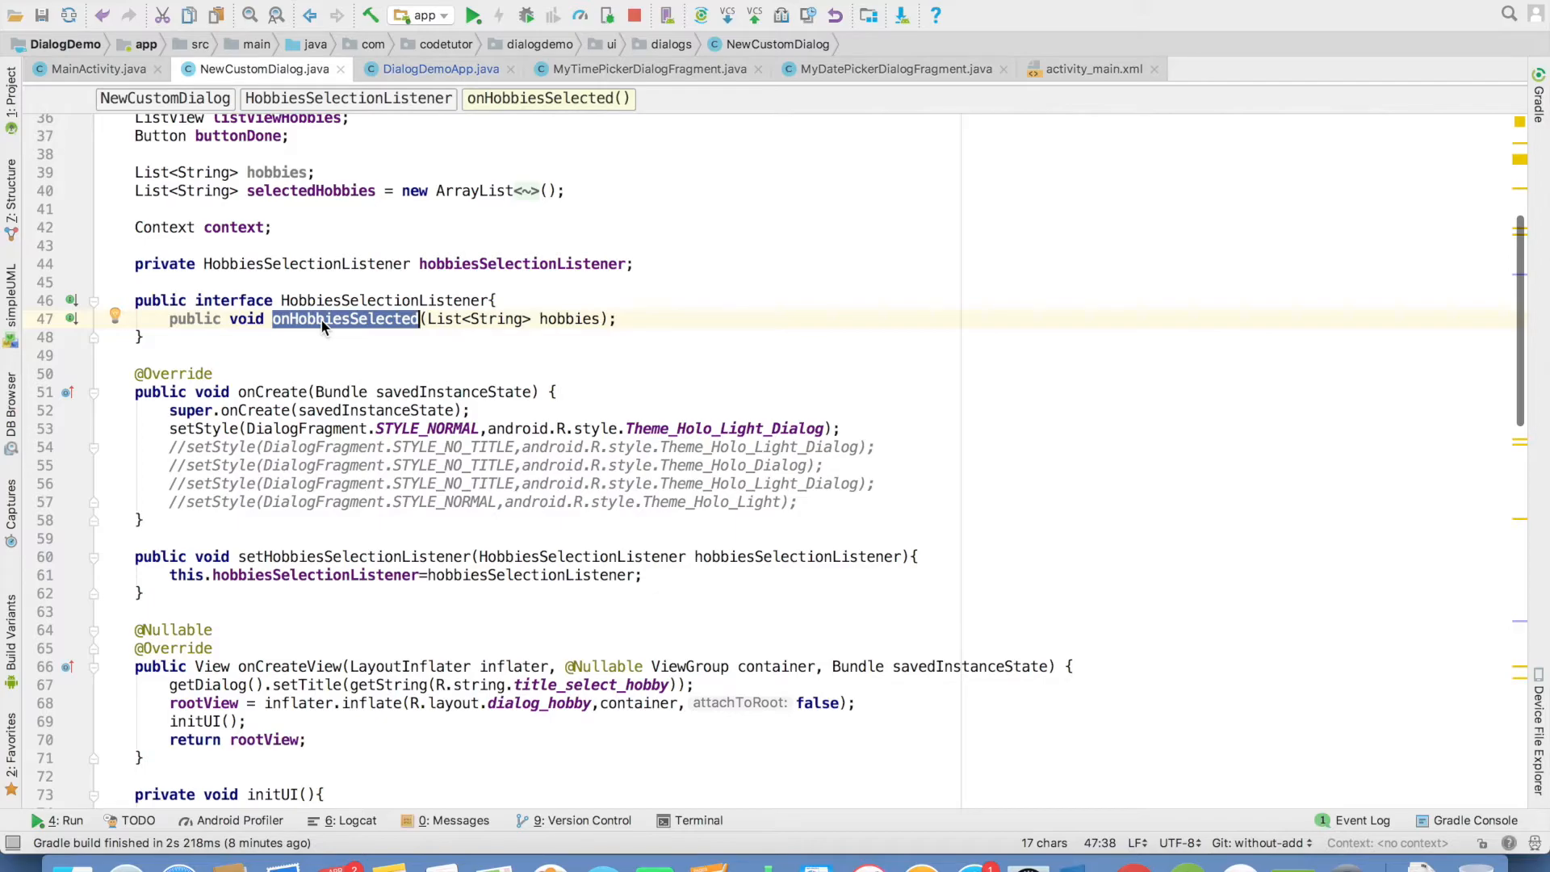
click(94, 68)
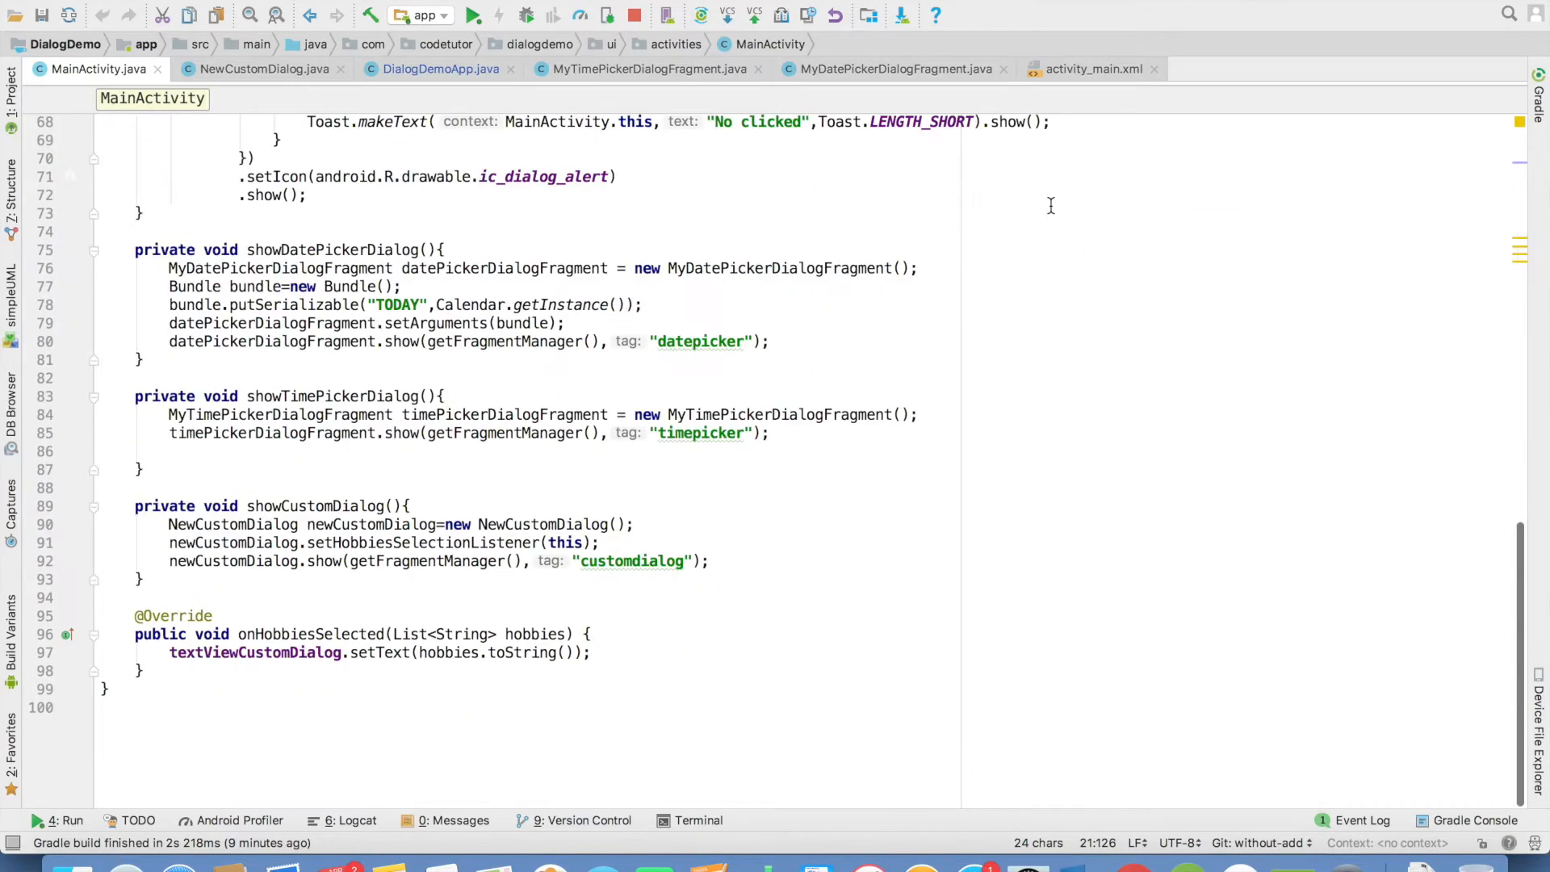
double_click(310, 633)
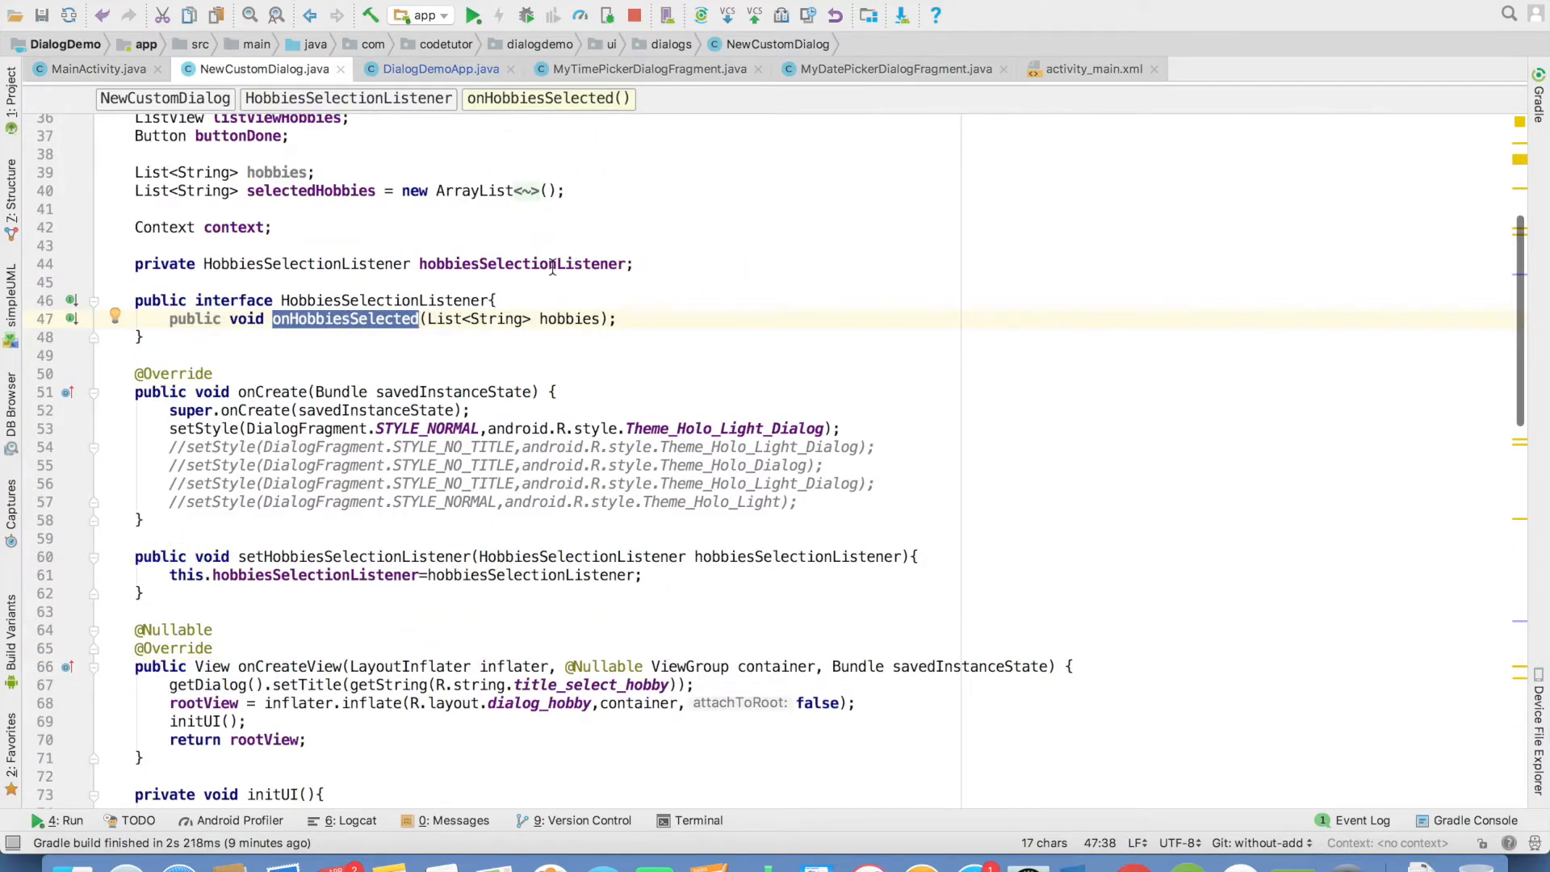
click(522, 263)
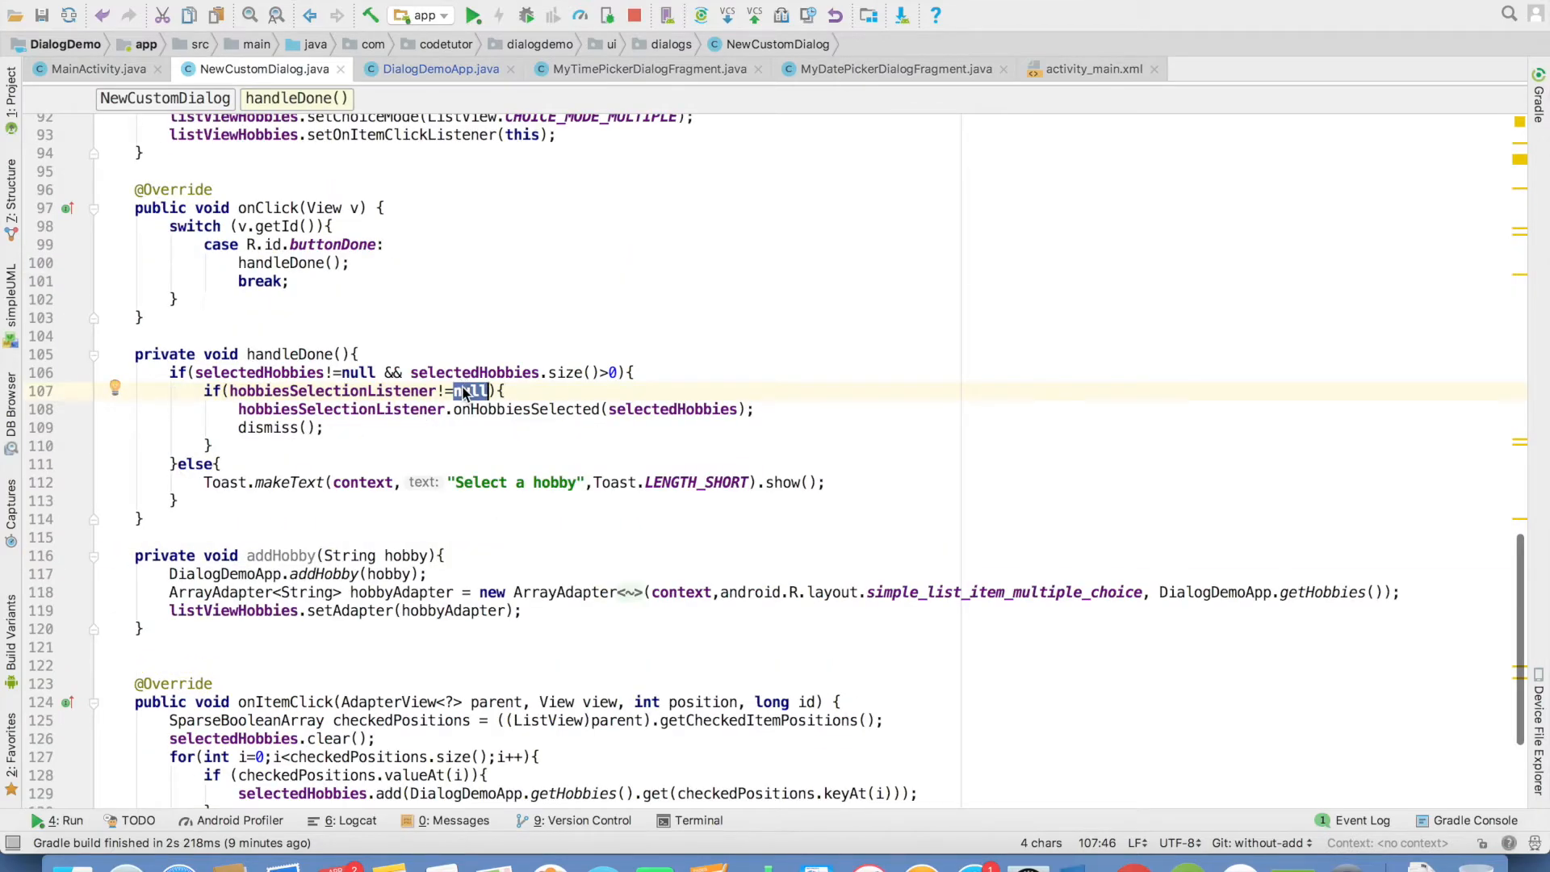
Inspect MainActivity registering the hobbies listener, return to handleDone and bring the emulator forward
click(89, 69)
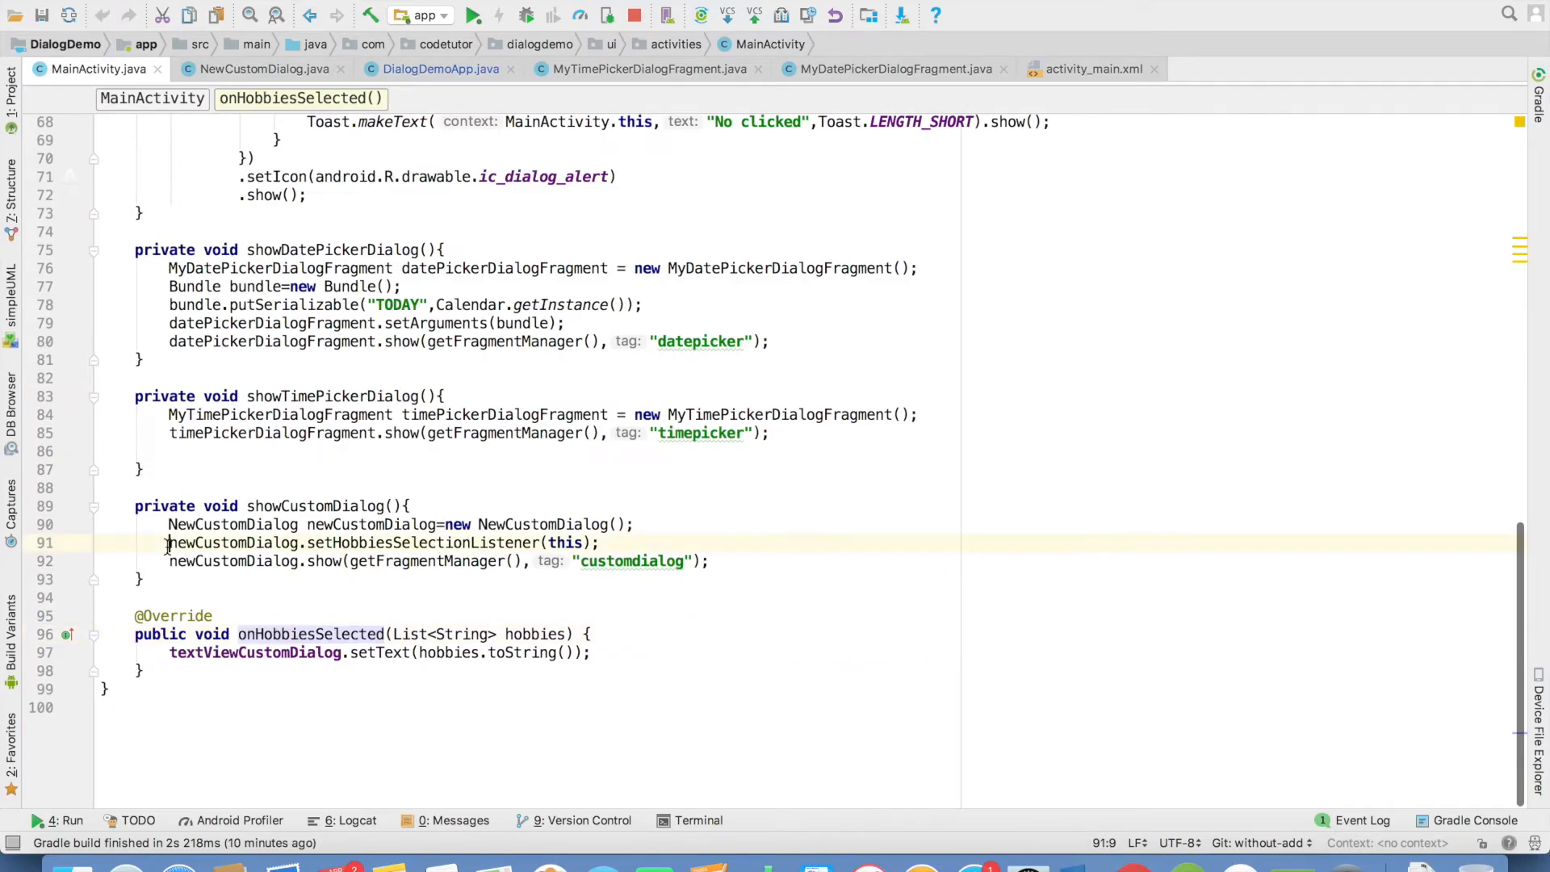
triple_click(381, 543)
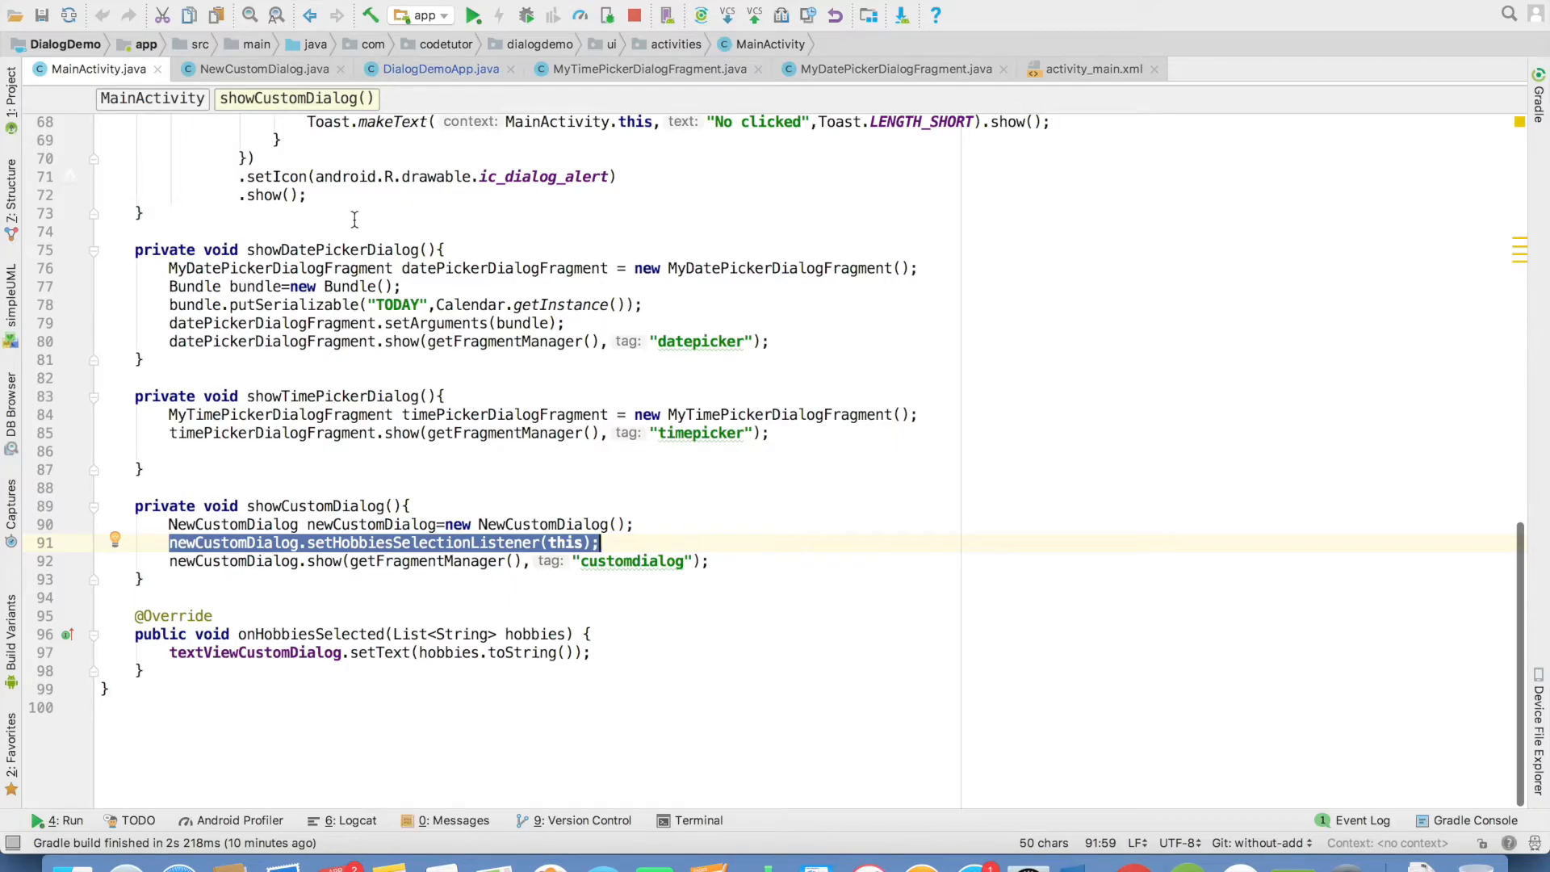
click(262, 67)
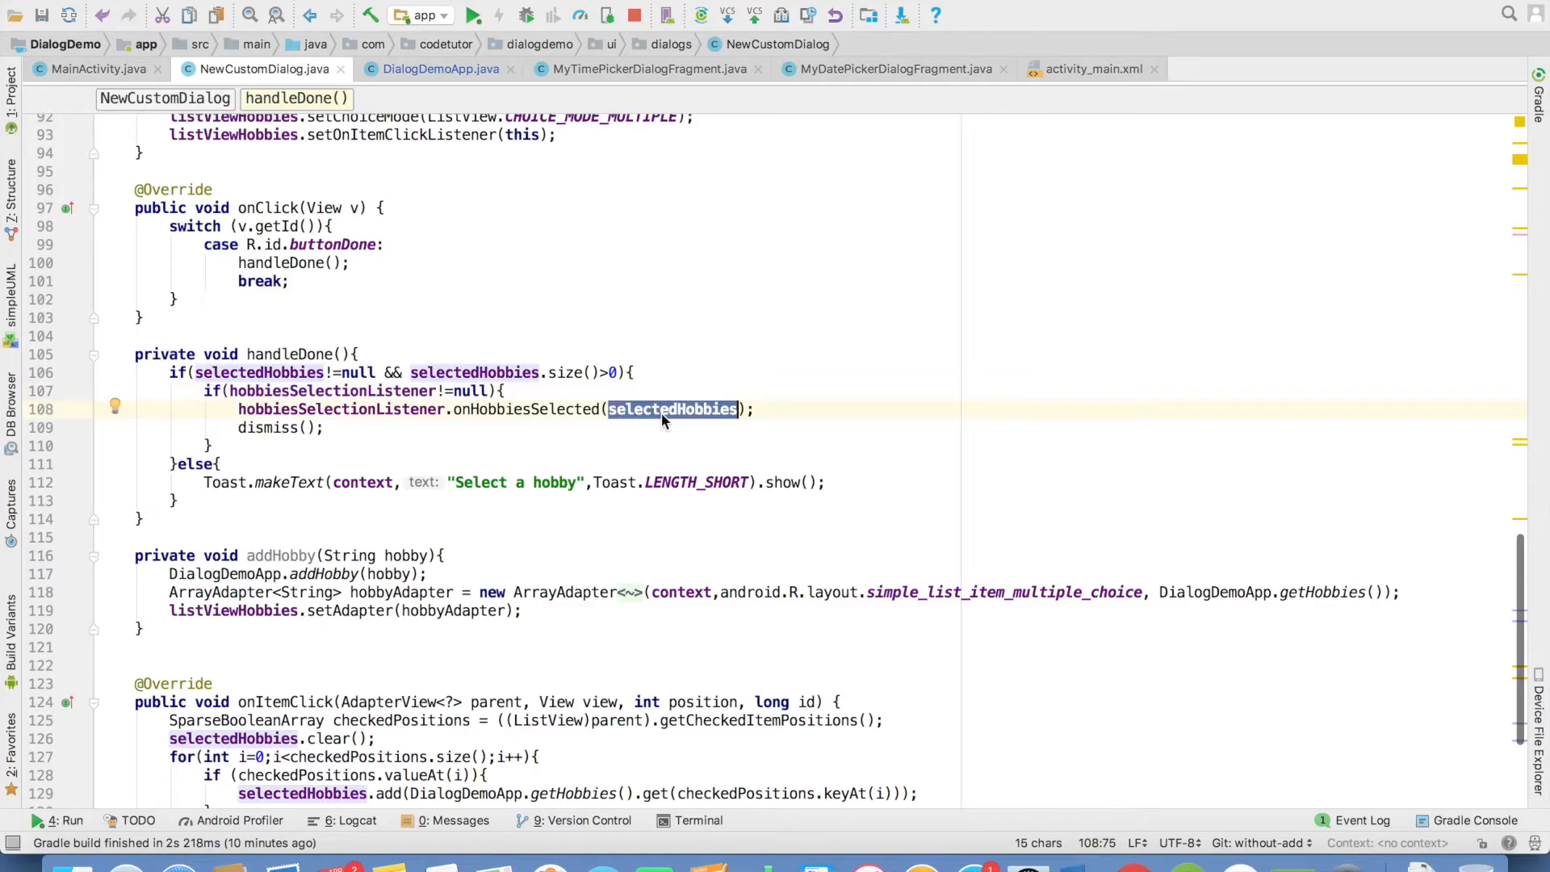
click(1346, 433)
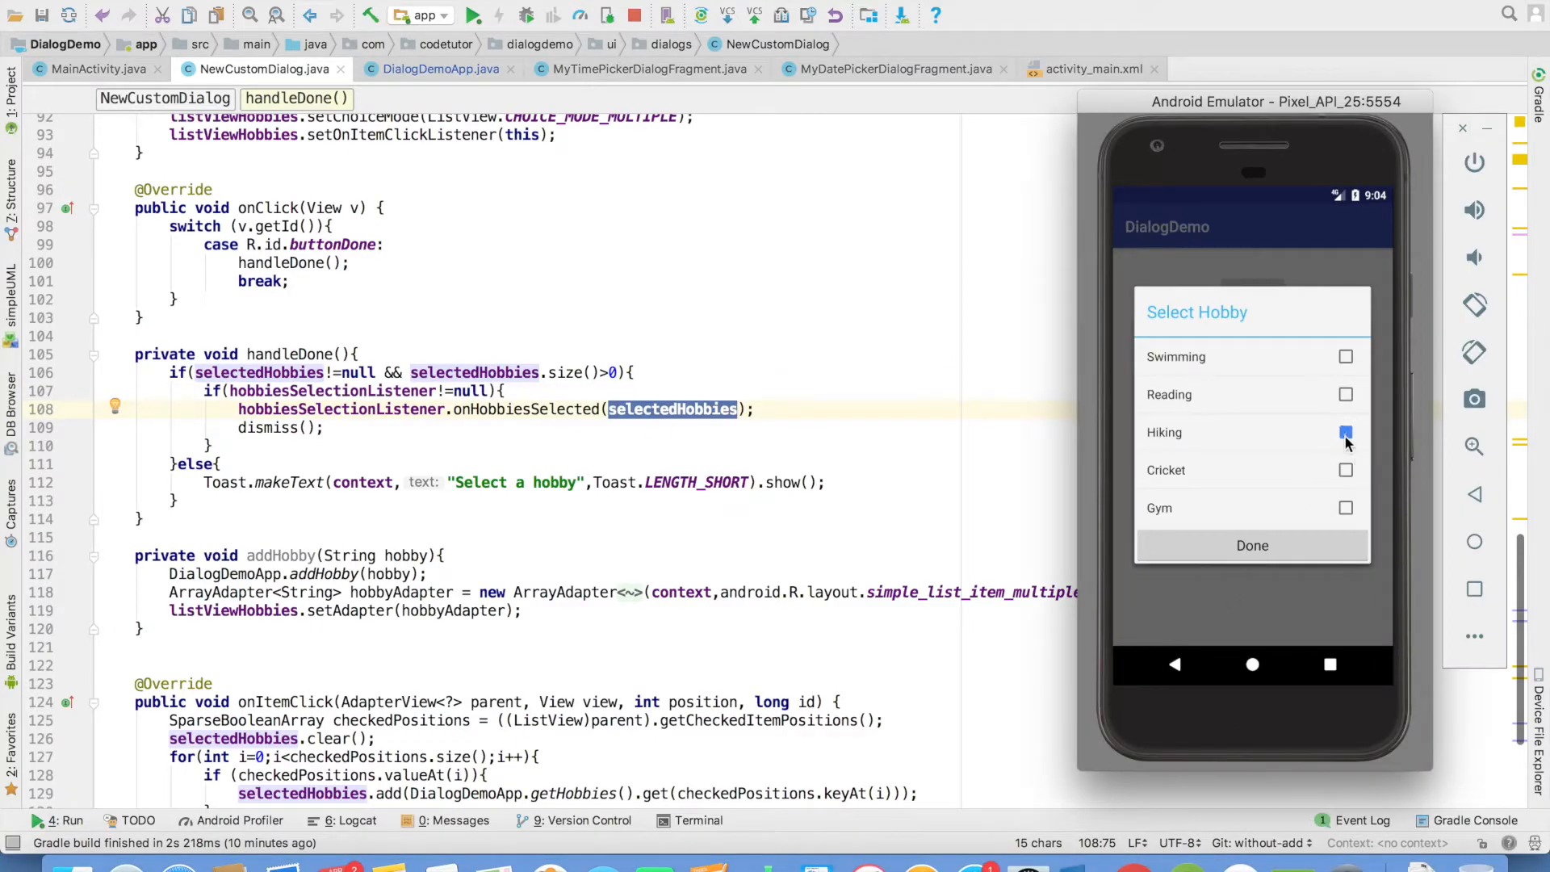
Breakpoint the onHobbiesSelected call, attach the debugger to dialogdemo and submit the ticked hobbies
click(1252, 545)
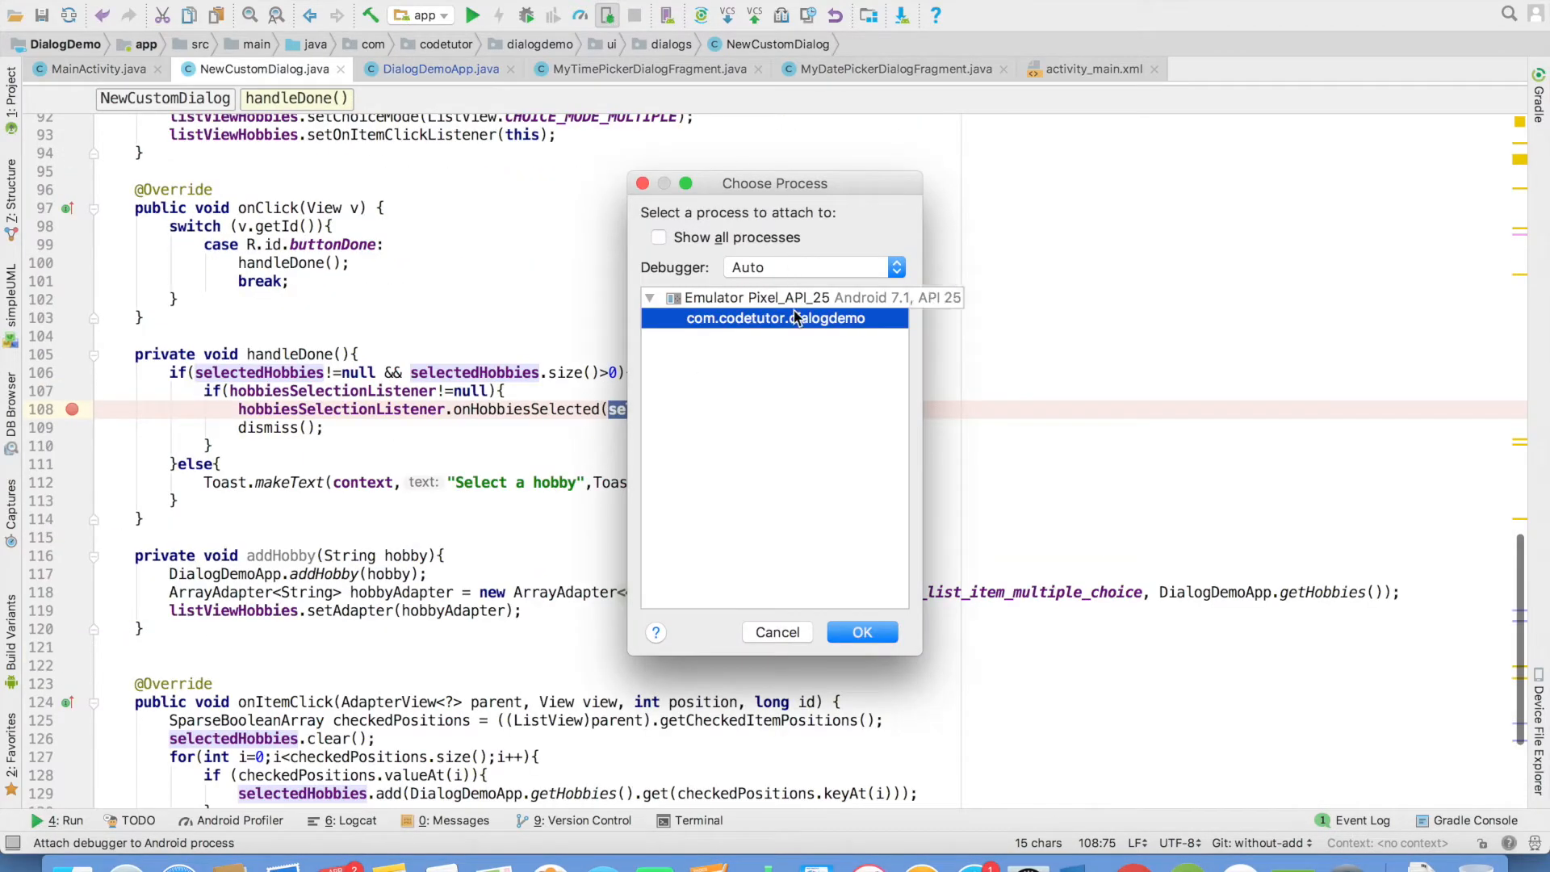
click(860, 632)
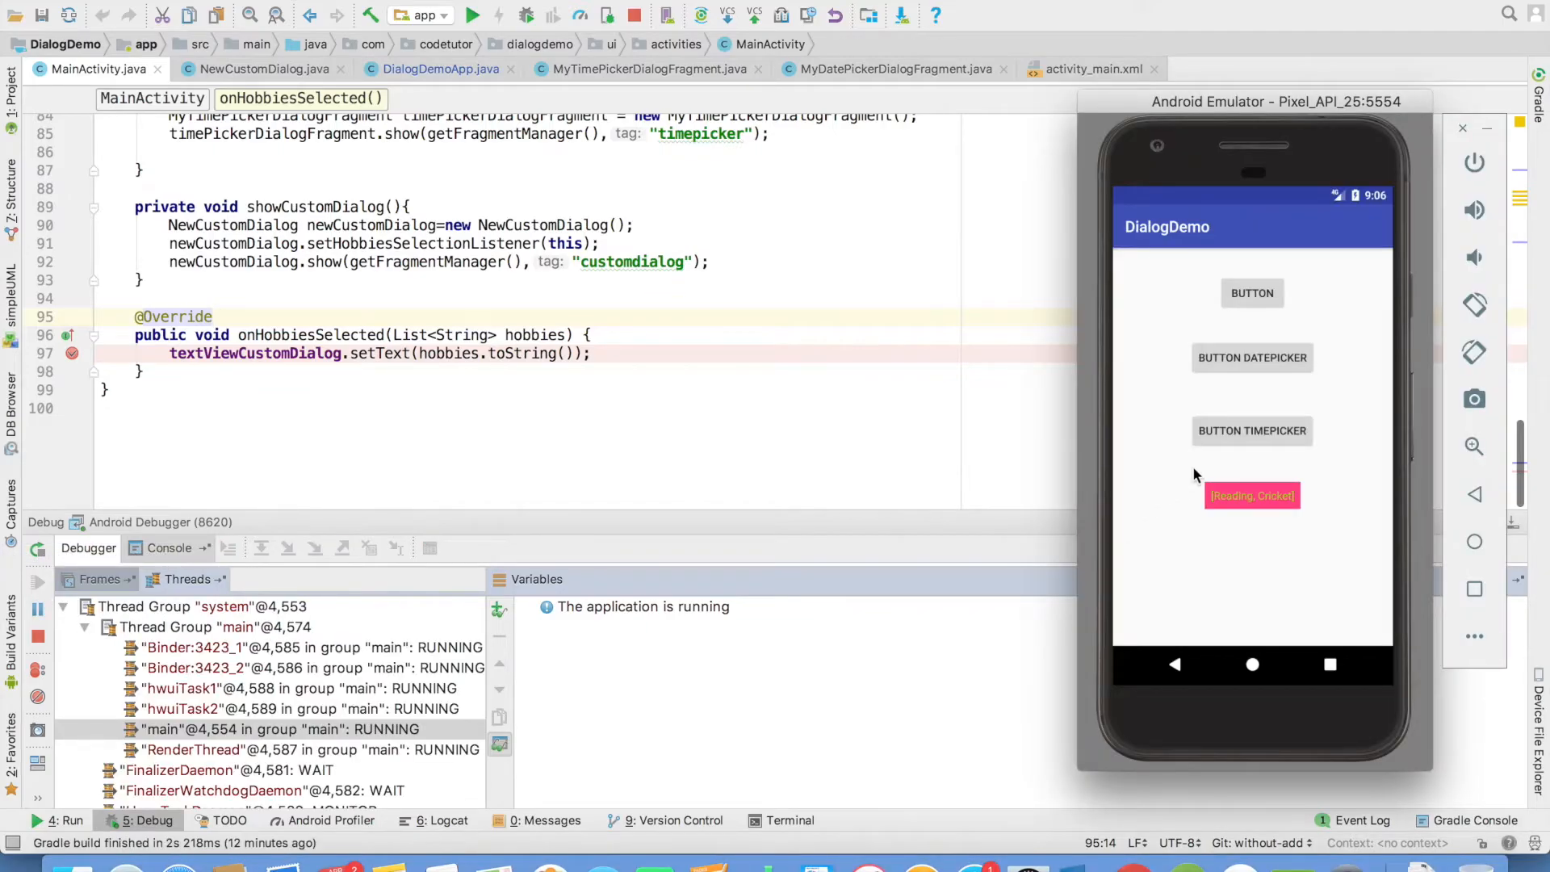
click(1252, 293)
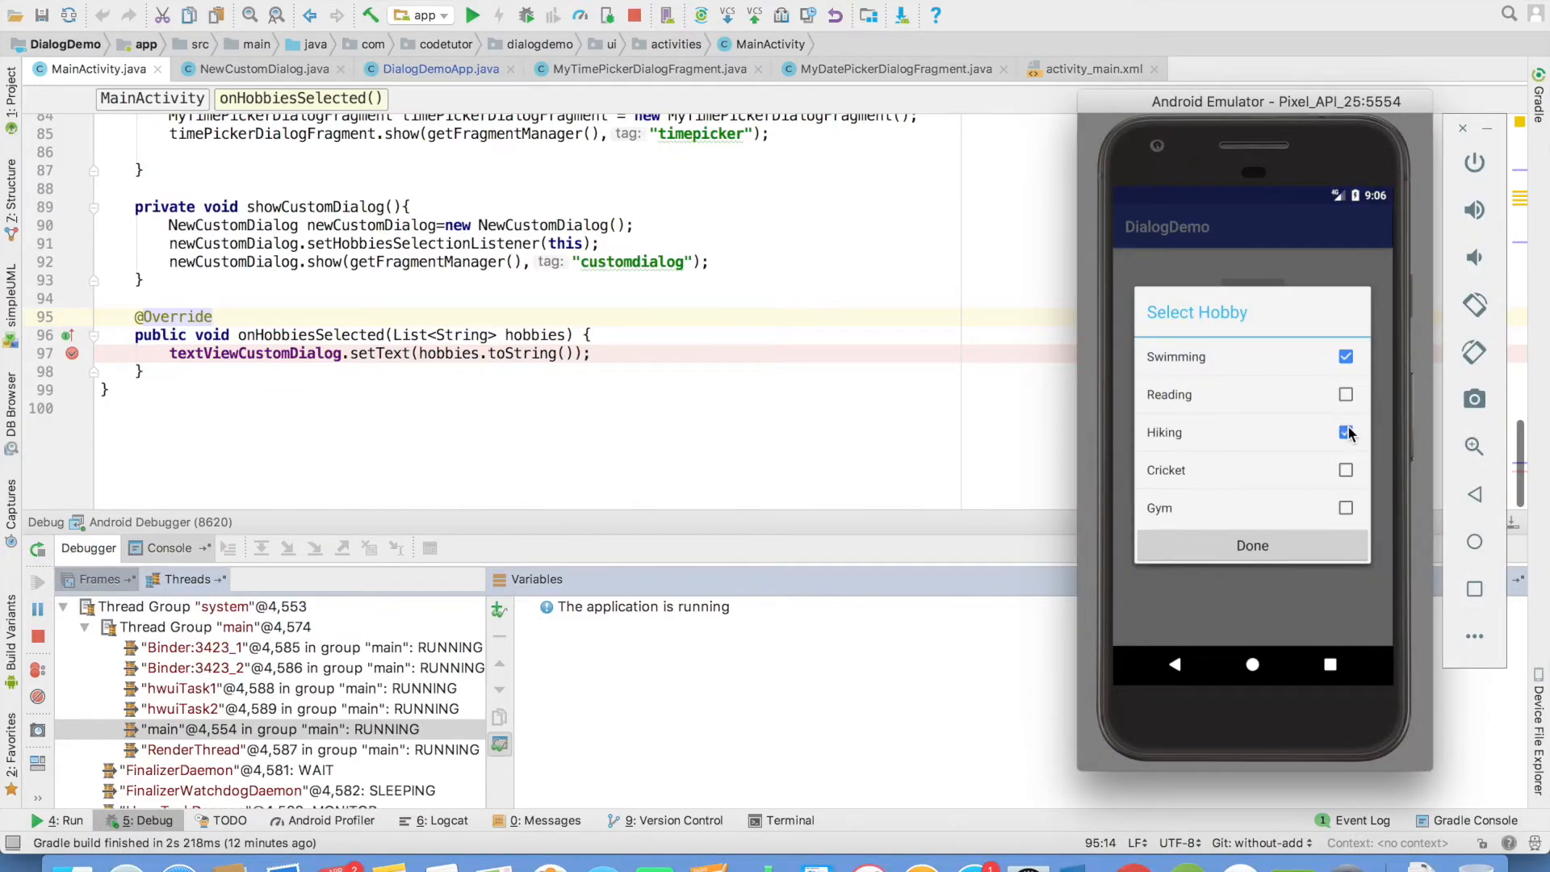
click(1345, 507)
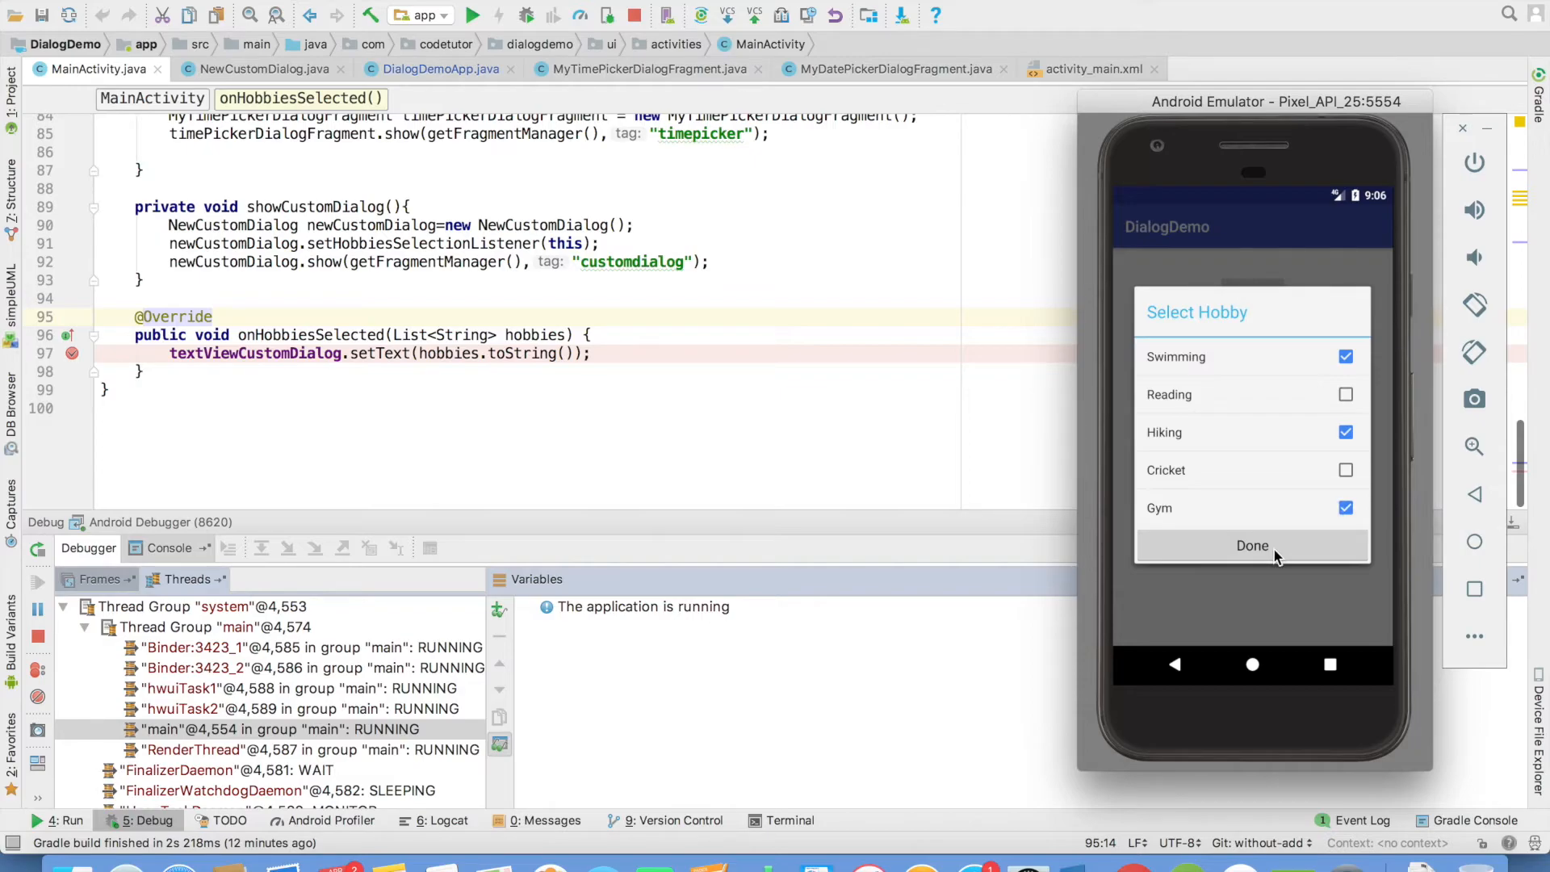
click(1251, 544)
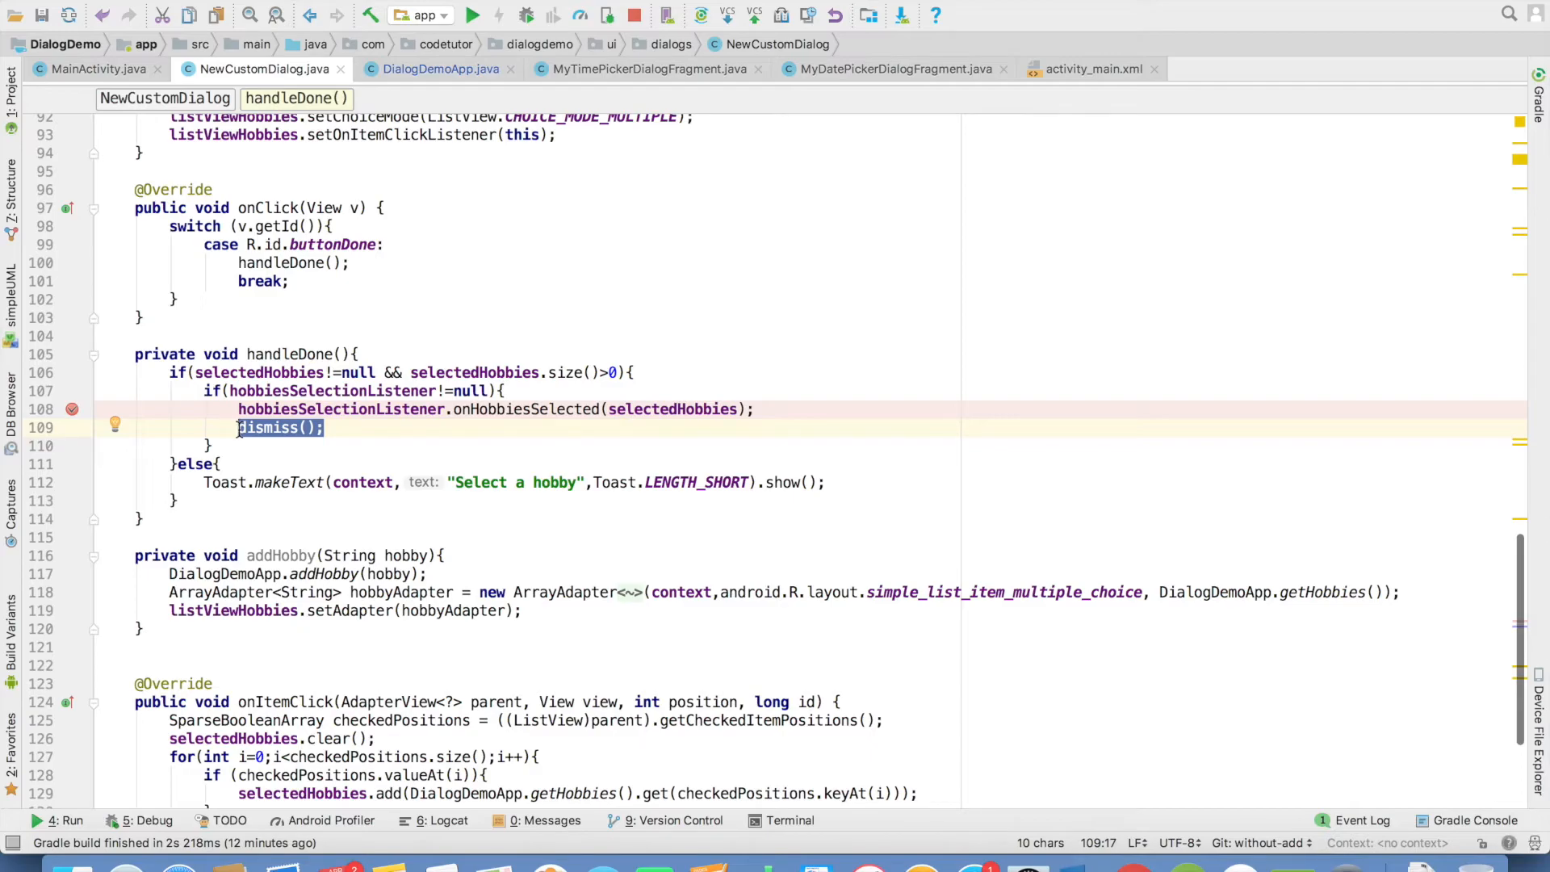
Switch the project to the with-add branch and rerun the app showing the None option
click(95, 67)
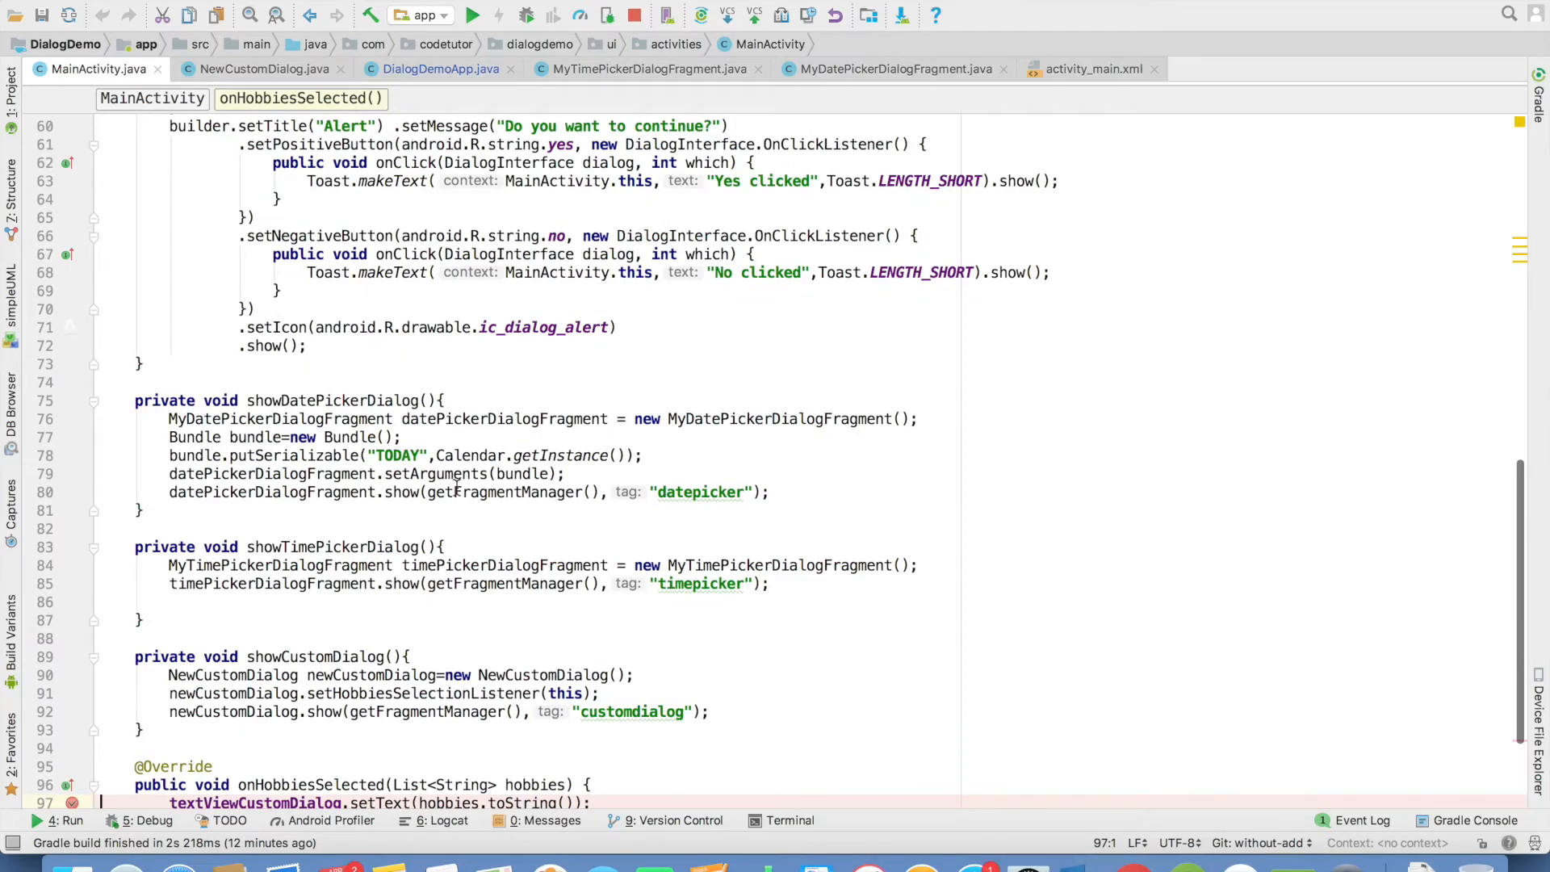
text(ne)
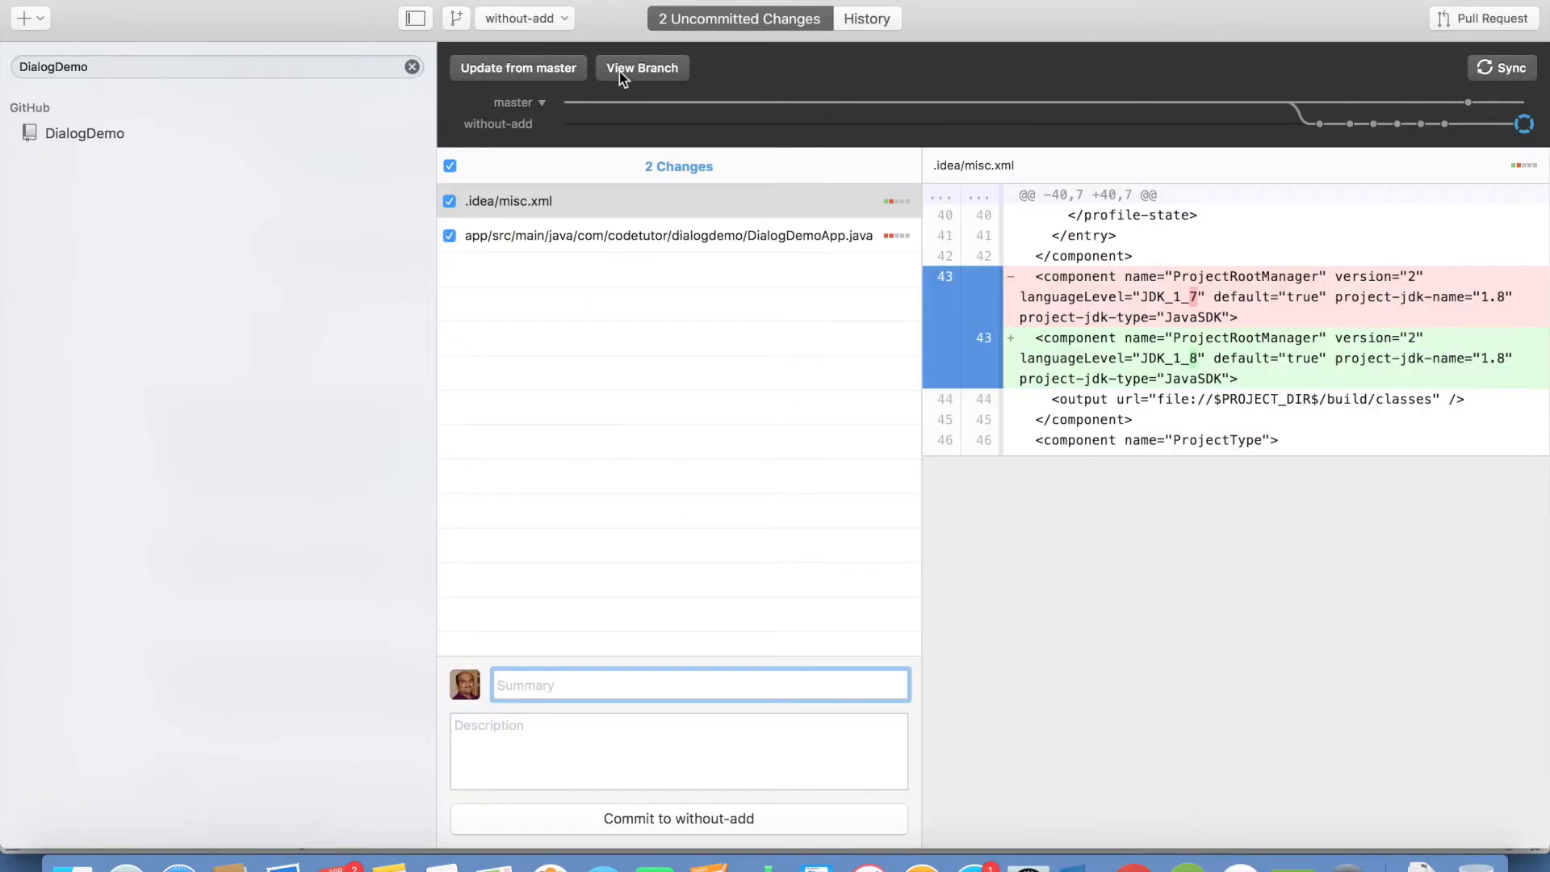
click(524, 17)
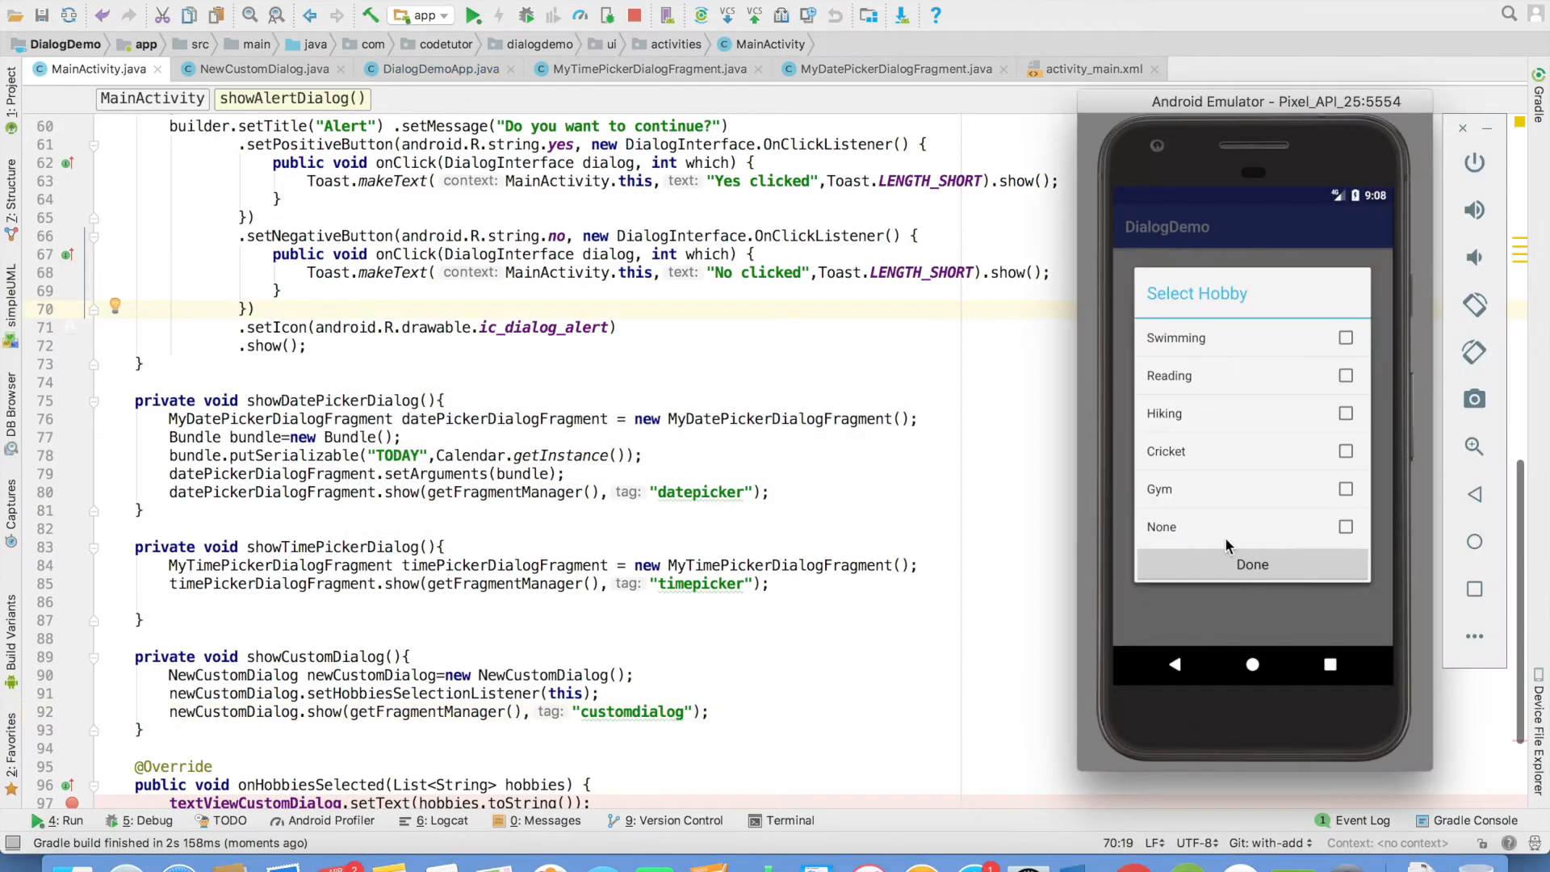
Choose None and enter Dancing in the Add Hobby field
click(1345, 526)
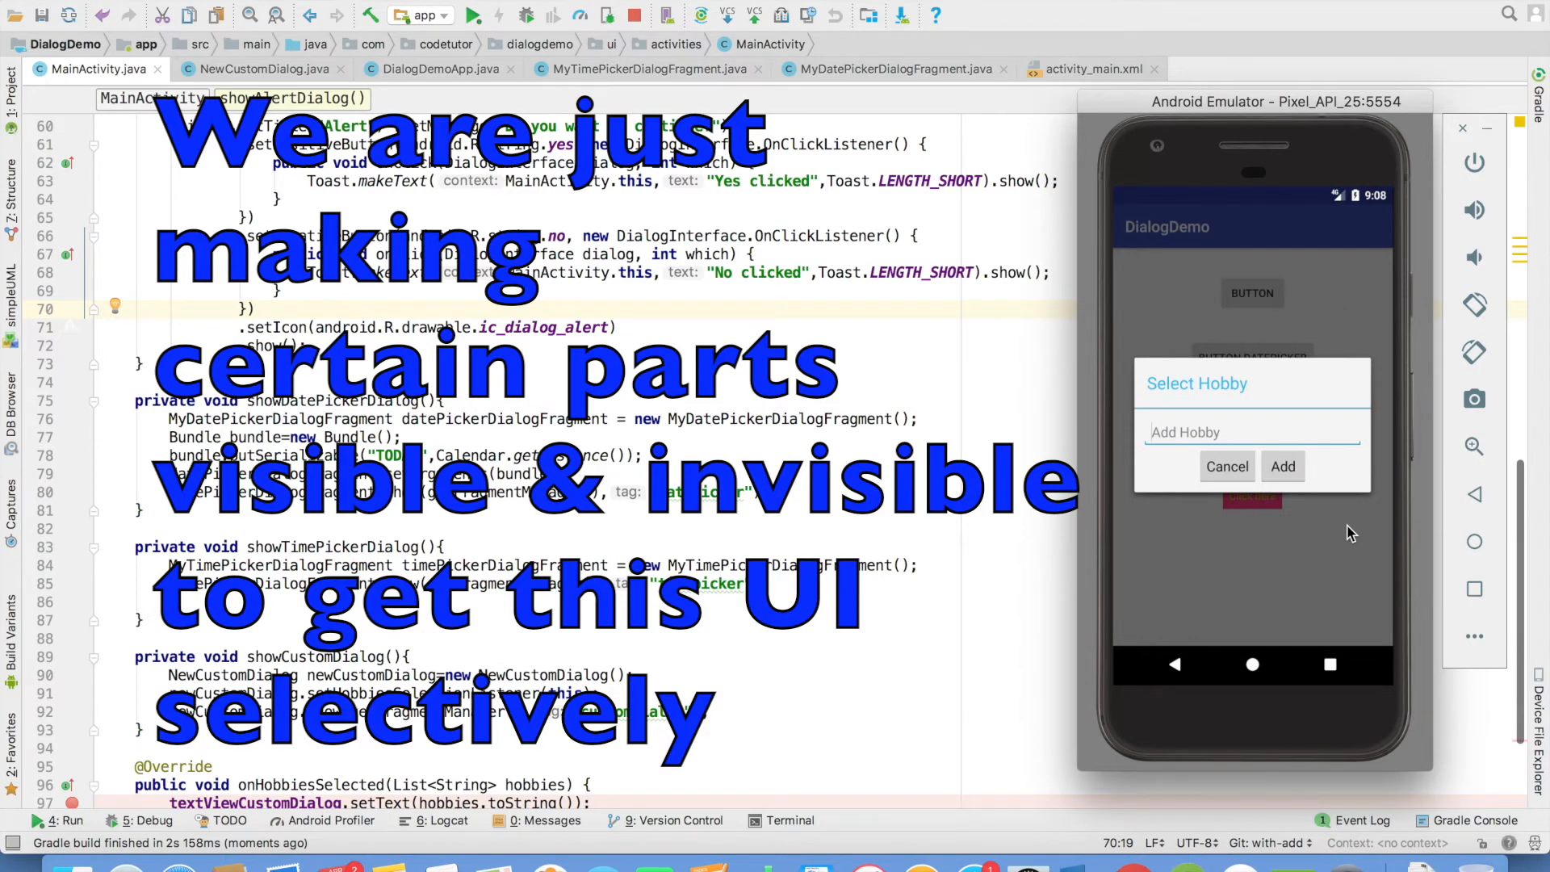
text(Dancing)
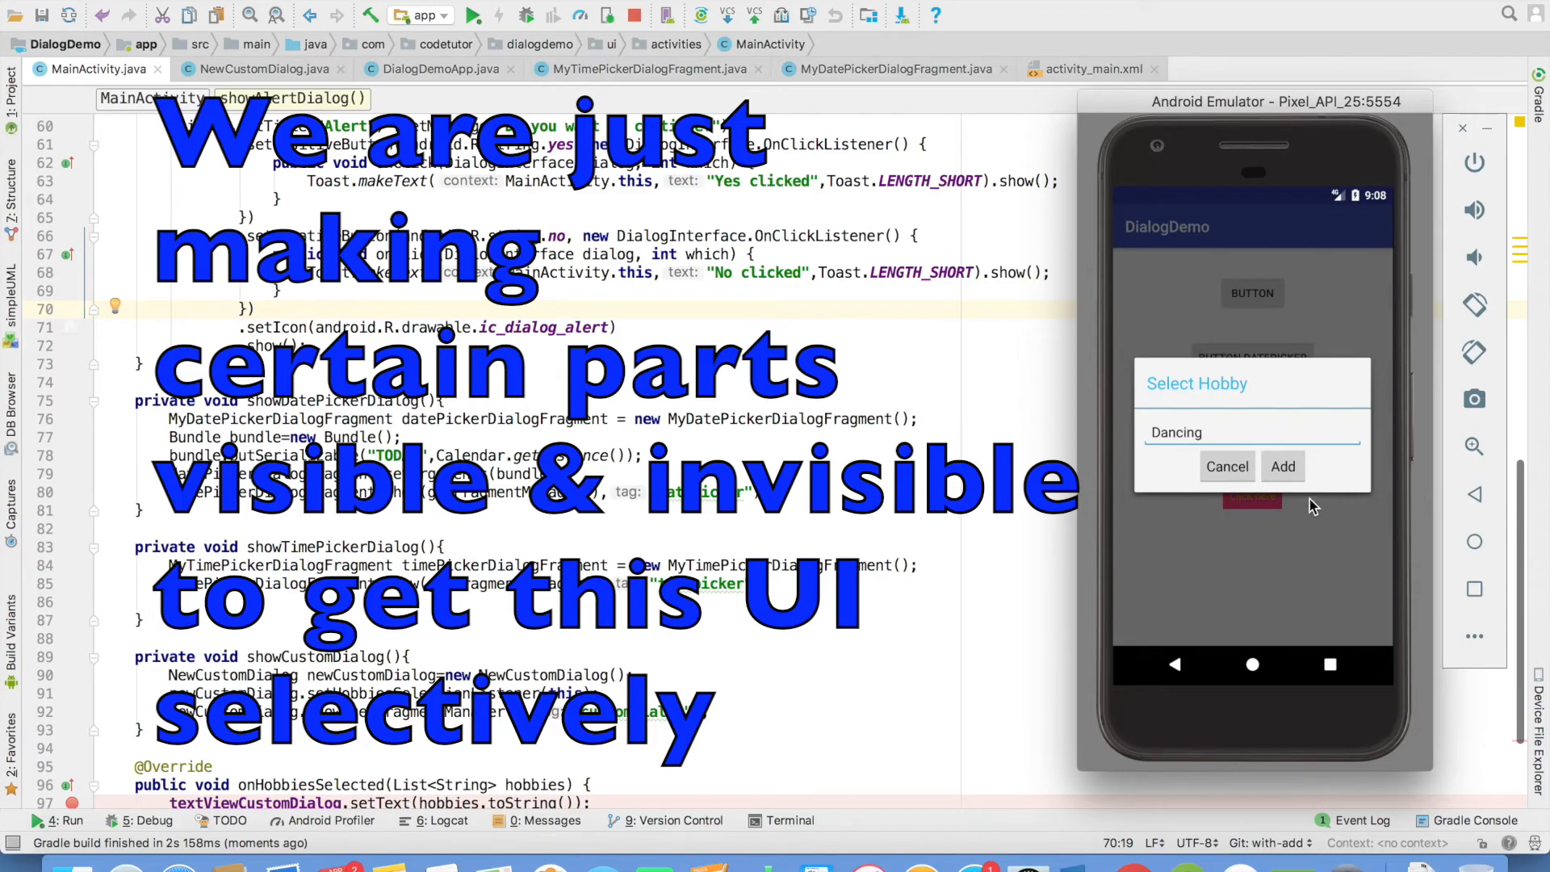